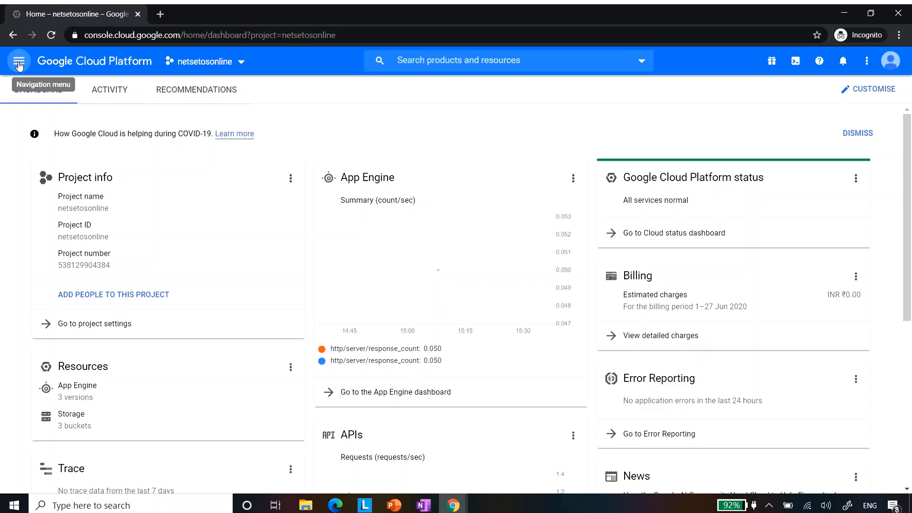
Search the API library for 'app engine' and reach the App Engine Flexible Environment page.
click(18, 61)
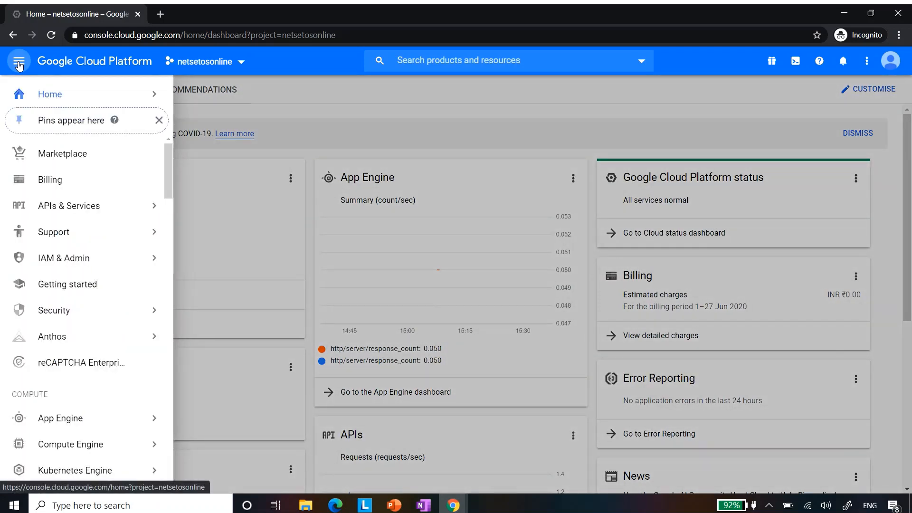
mouse_move(68, 206)
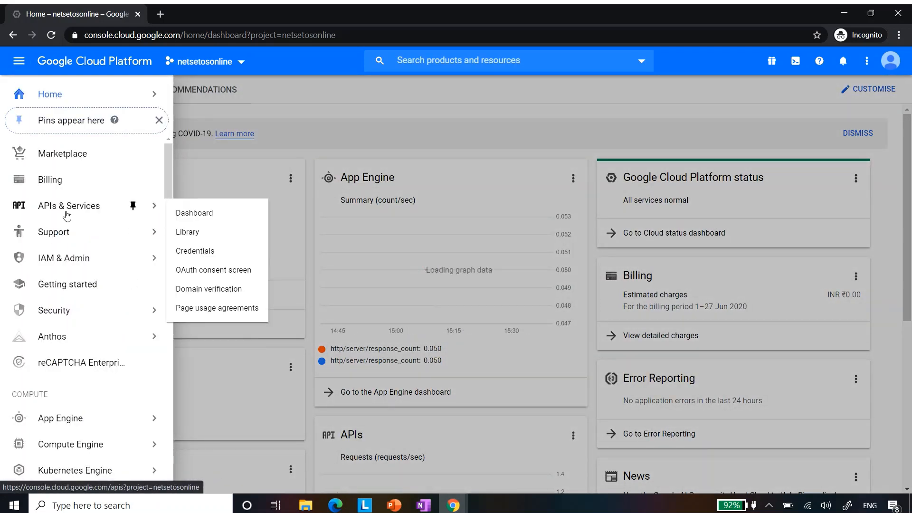
click(194, 213)
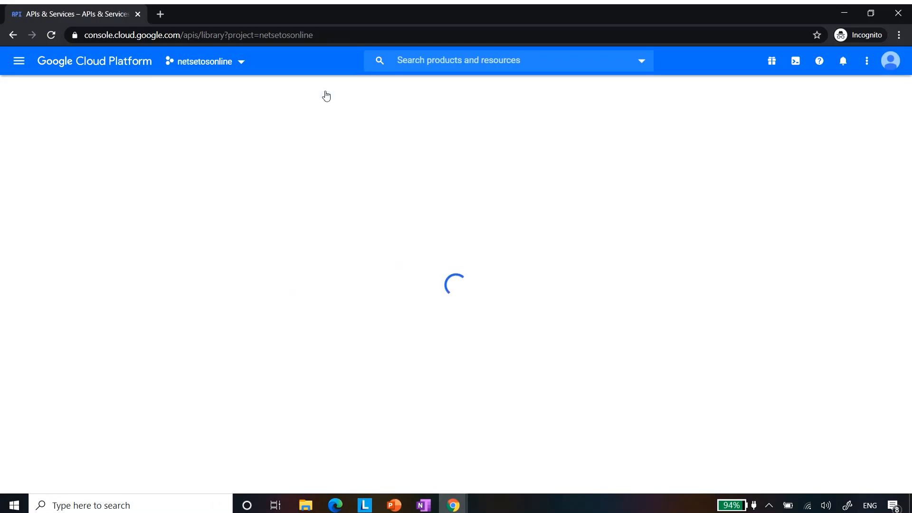
text(ap)
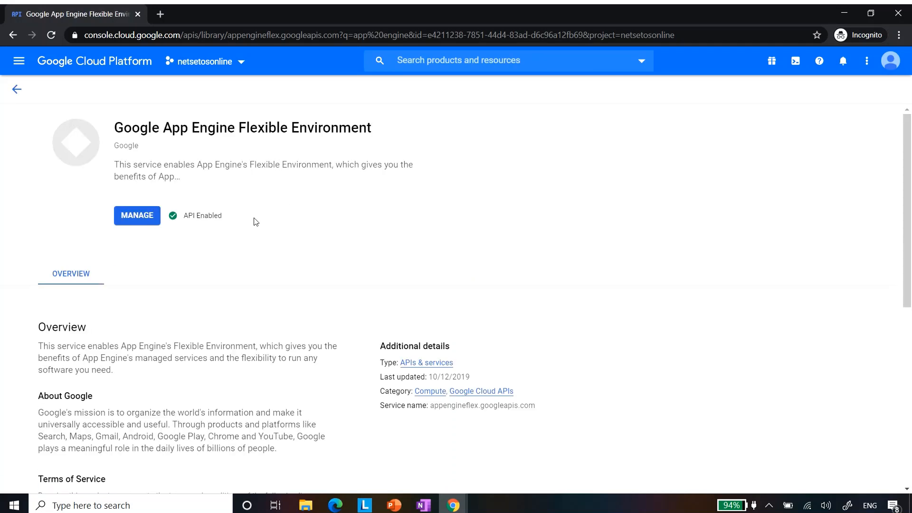
mouse_move(133, 232)
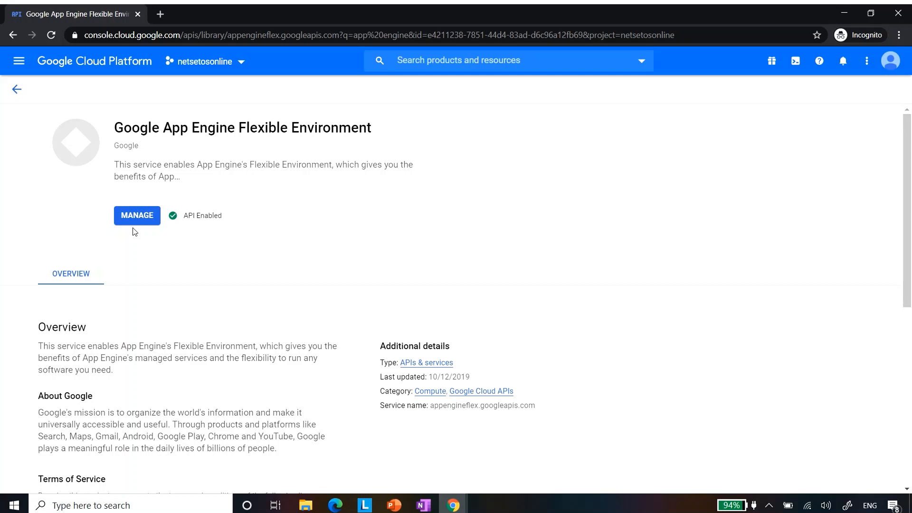
mouse_move(201, 229)
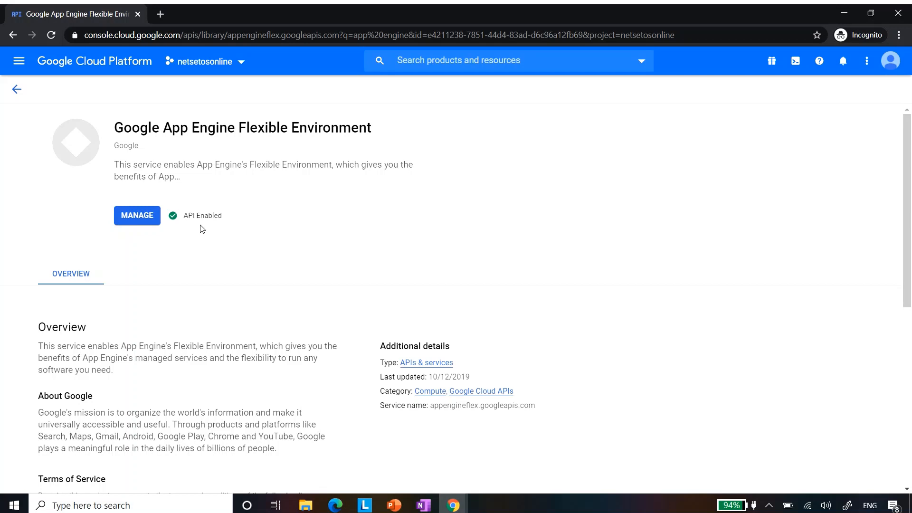
mouse_move(799, 96)
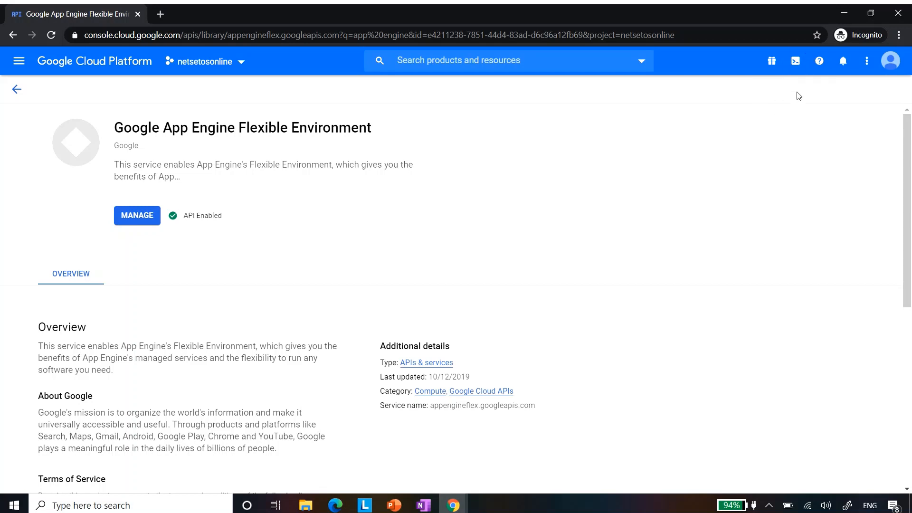
mouse_move(795, 60)
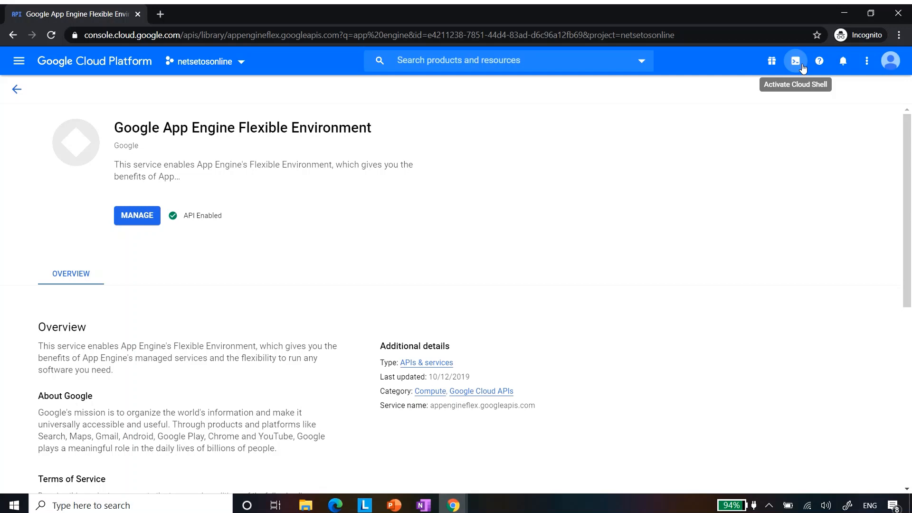
Start a Cloud Shell session for netsetosonline and clear the terminal screen.
click(795, 61)
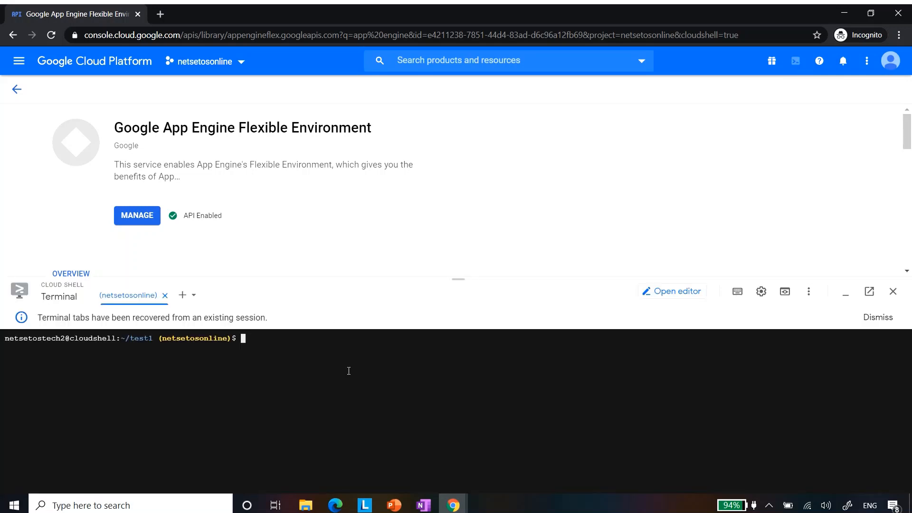
text(clea)
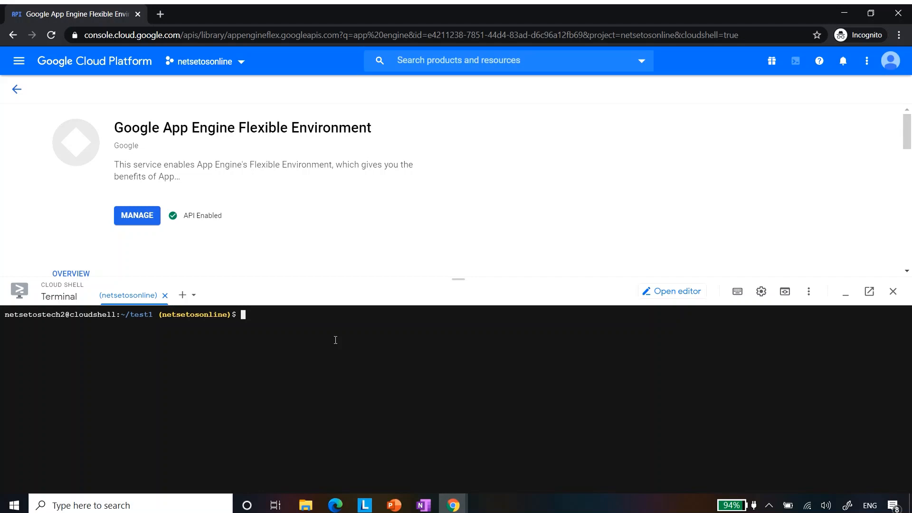
In the editor's shell, run 'gem install rails' then 'rails --version' to confirm Rails 6.0.3.2.
click(672, 290)
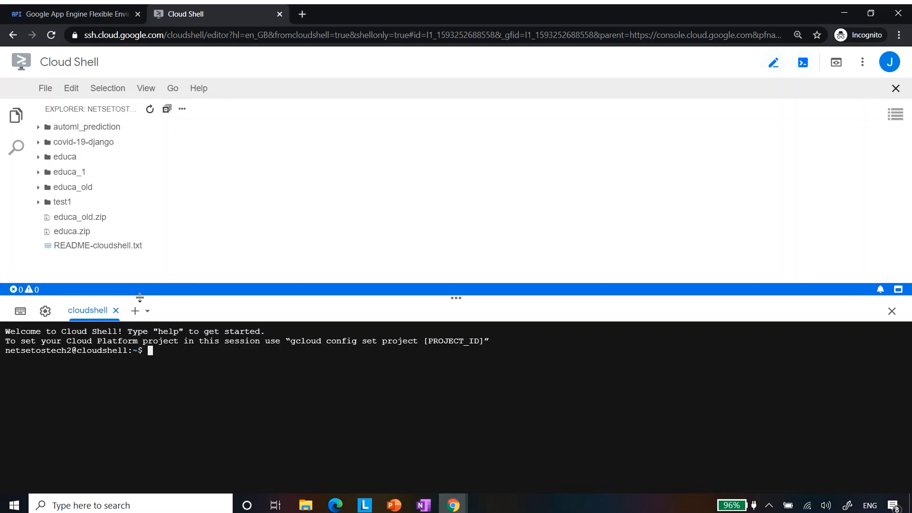
text(gem insta)
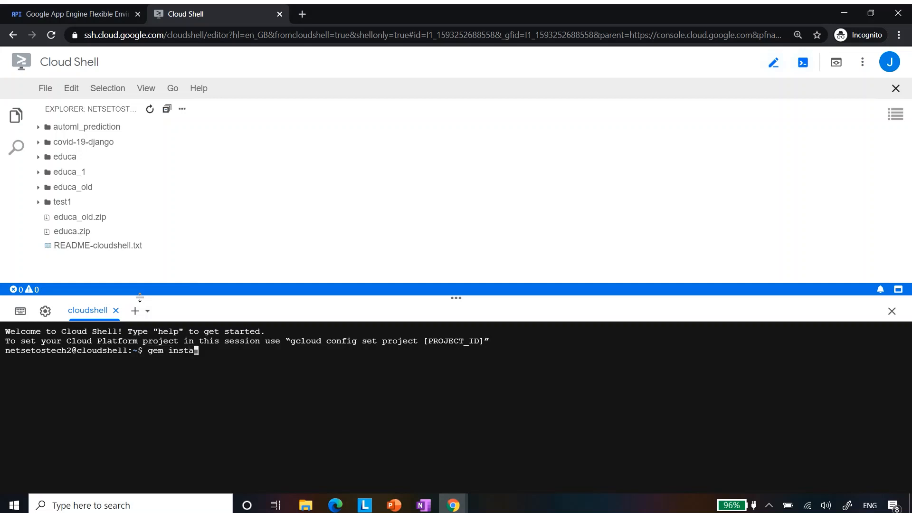
text(ll rails)
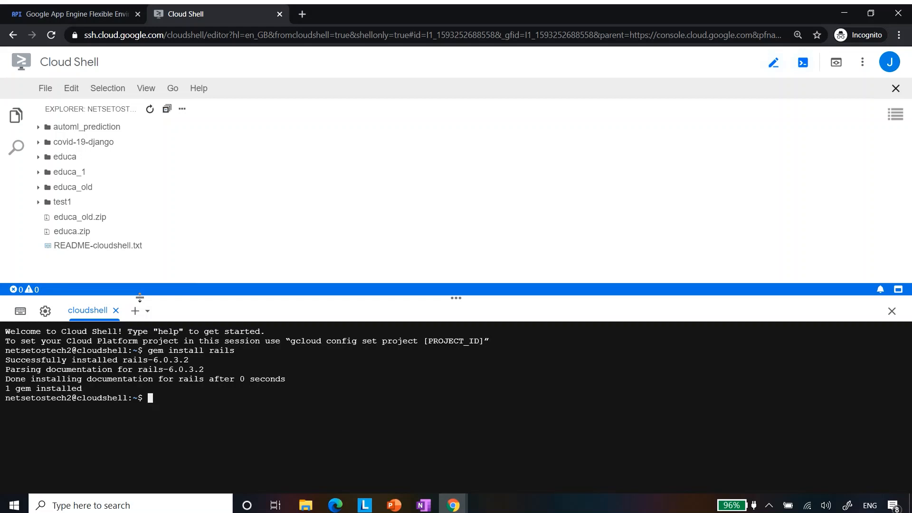
text(rails)
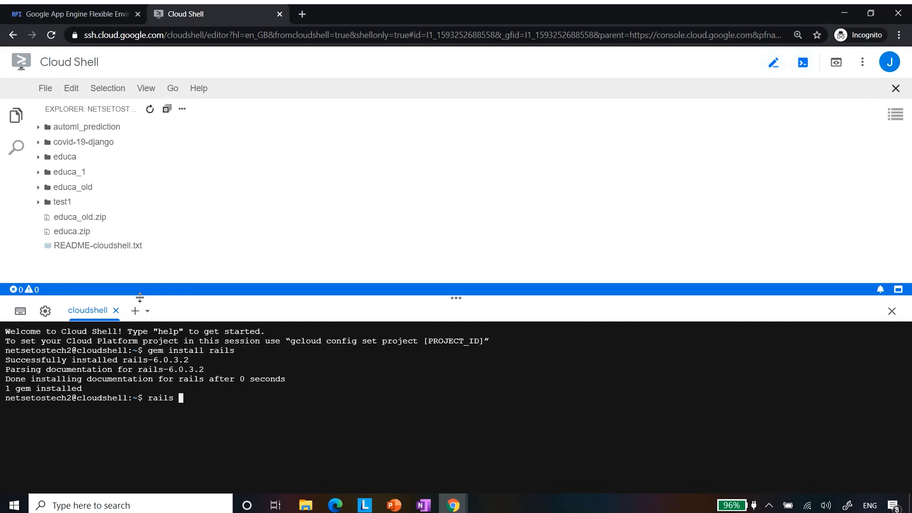
text(--)
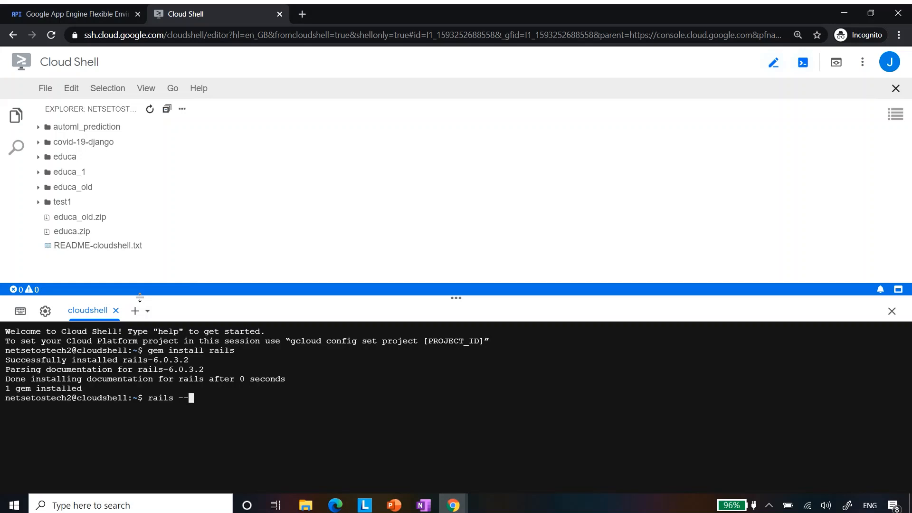
text(version)
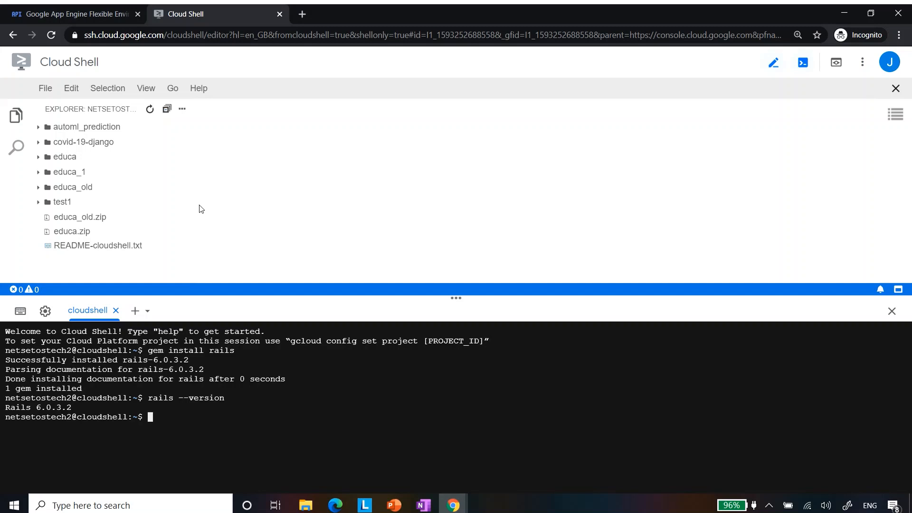
Generate the Rails app with 'rails new netsetos1' and cd into the netsetos1 folder.
text(rails new net)
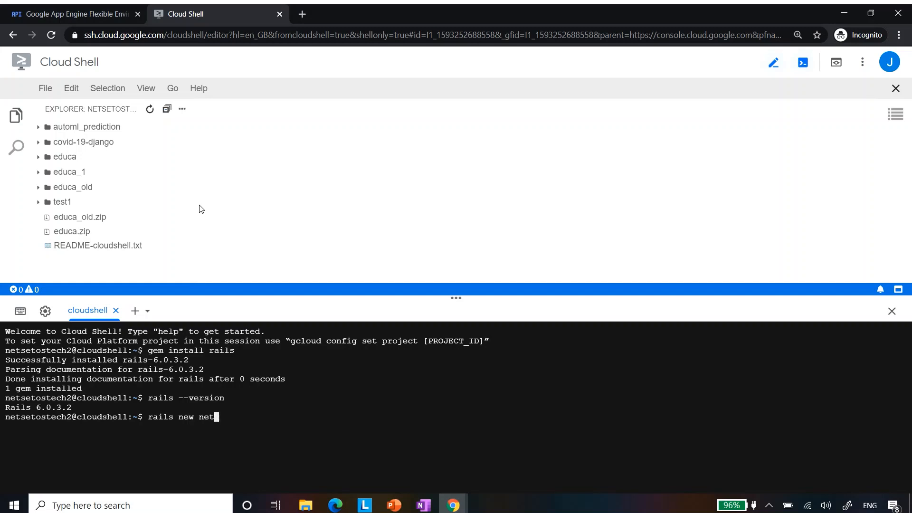
text(setos1)
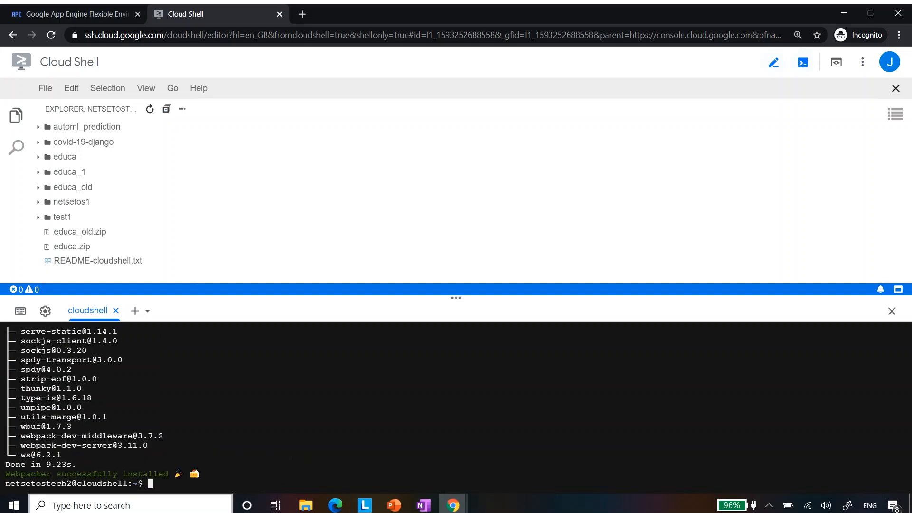
double_click(50, 465)
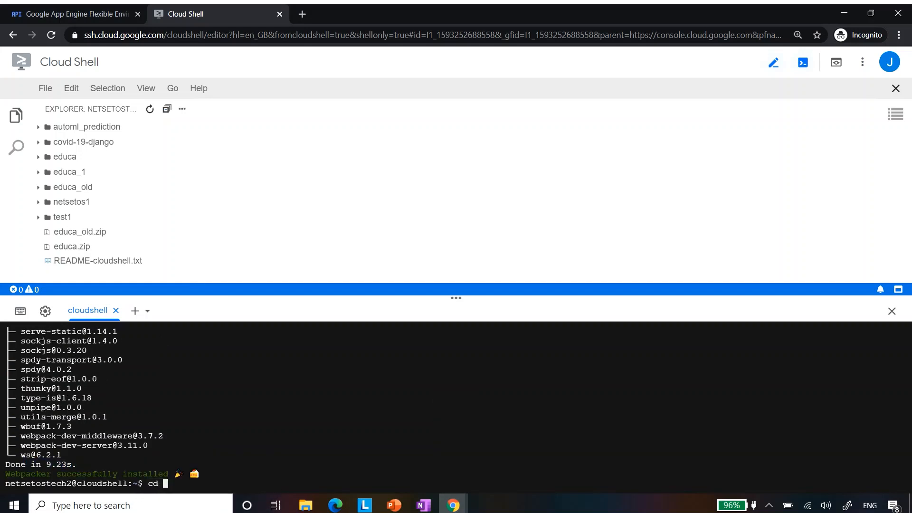
text(netsetos)
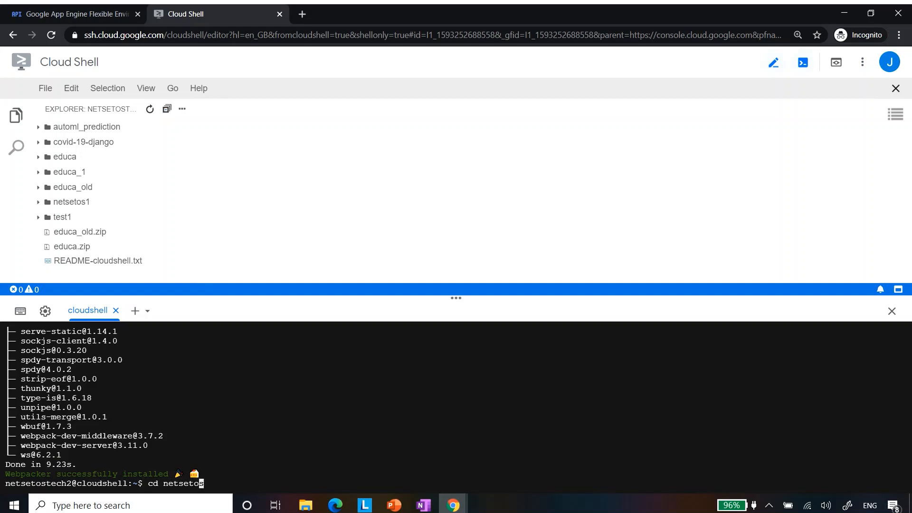
text(1)
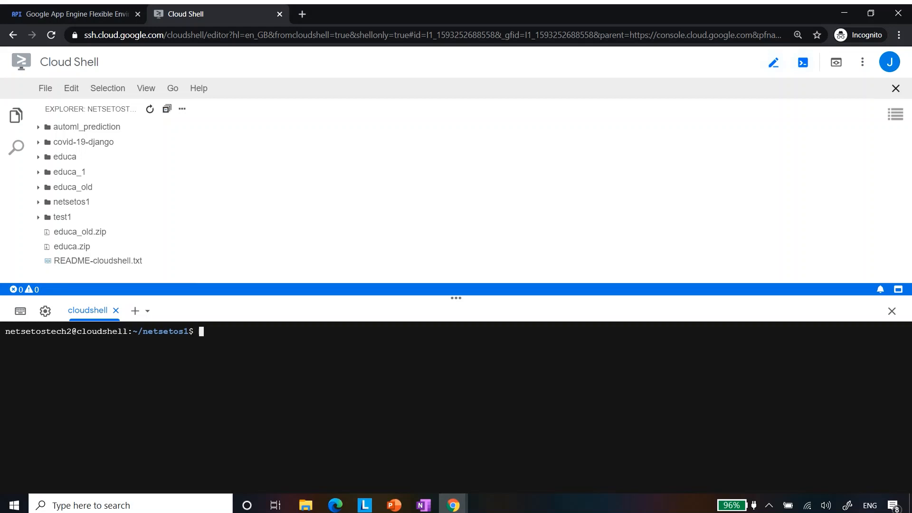
List the netsetos1 files with 'ls' and run 'bundle install' to fetch all gem dependencies.
text(ls)
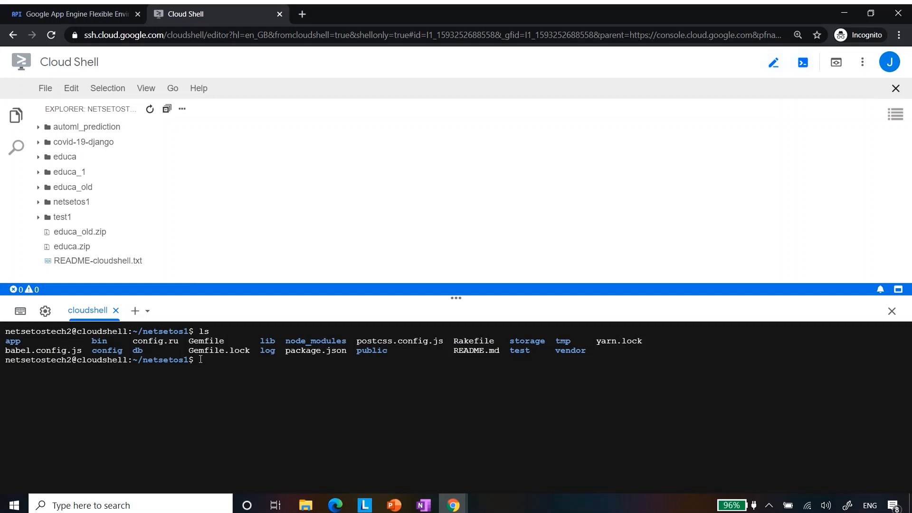
text(bundle)
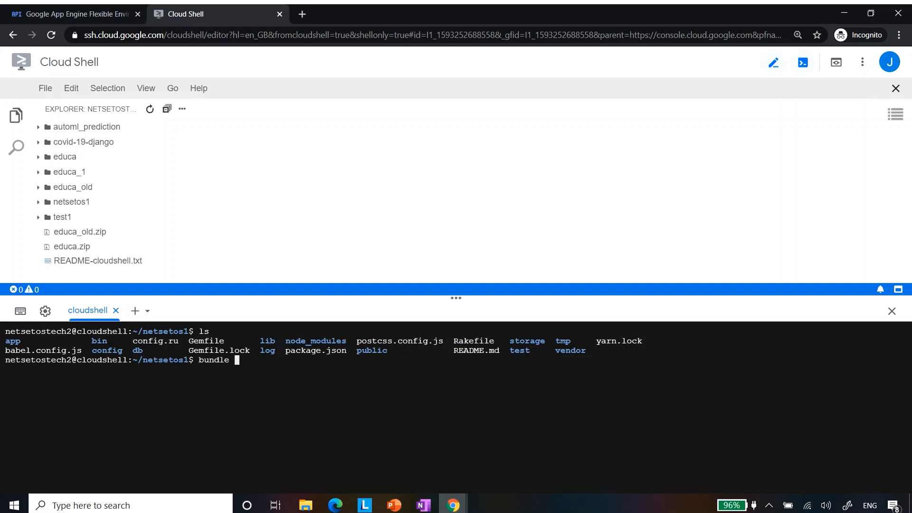
text(i)
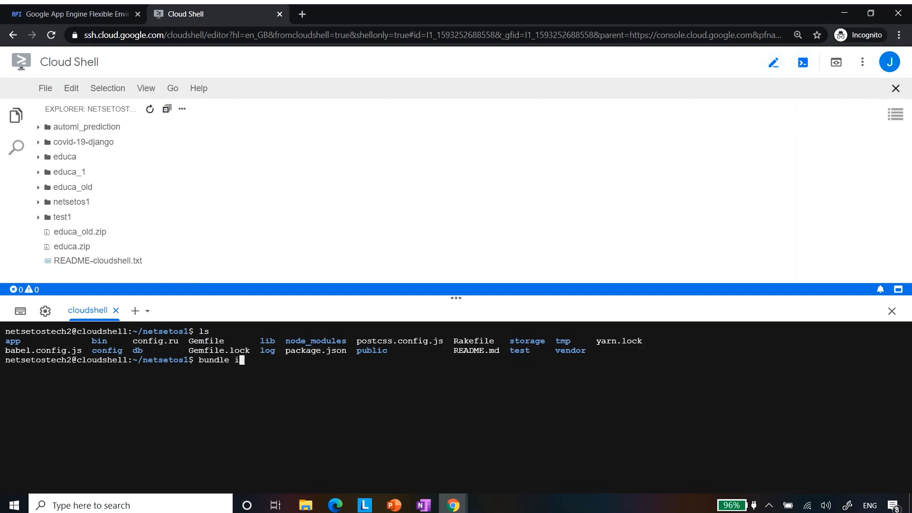
text(nstall')
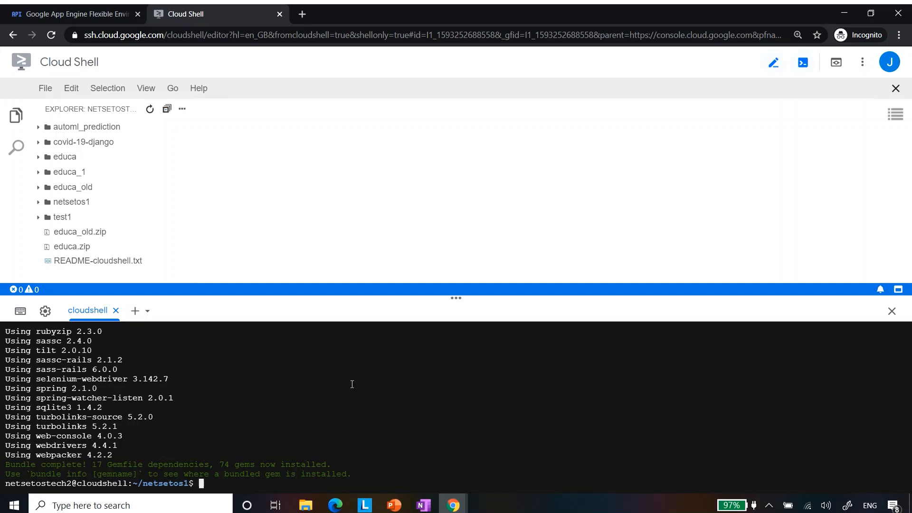
Run 'bundle exec rails server --port 8080' and bring up the Web preview options.
text(bundle)
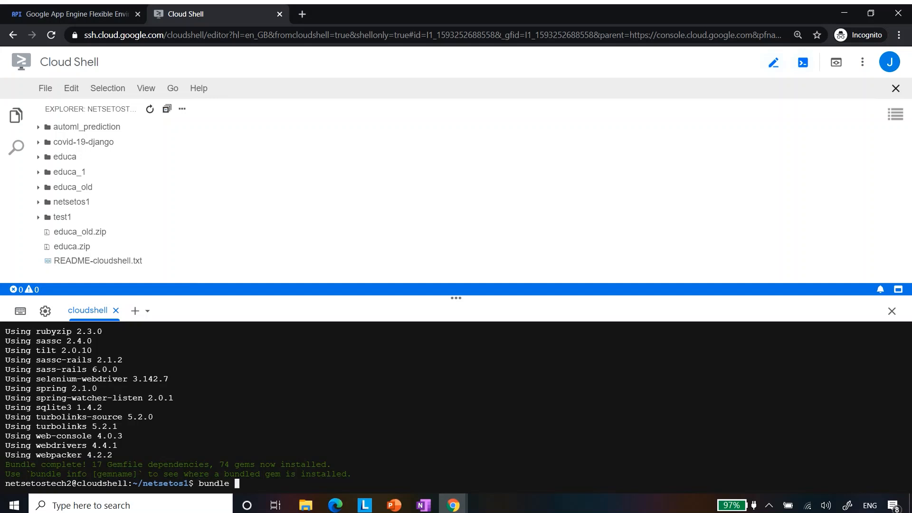
text(exec)
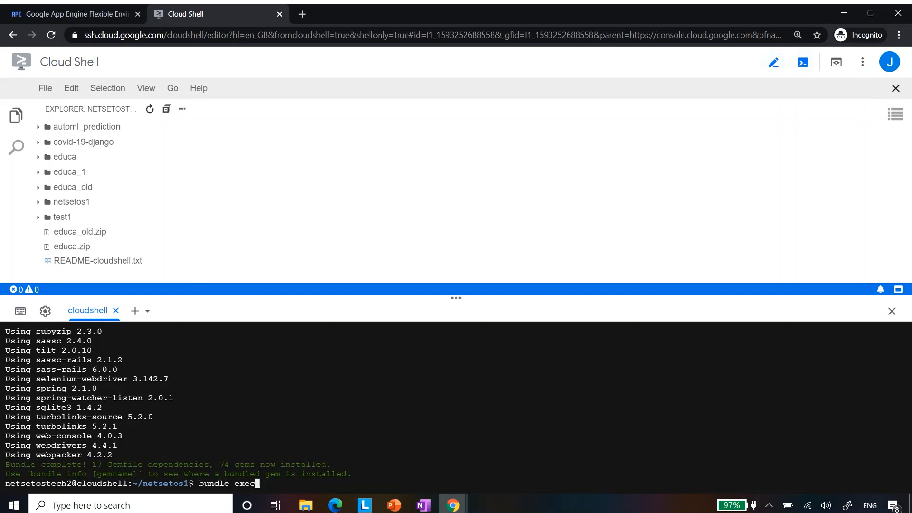
text(rails server)
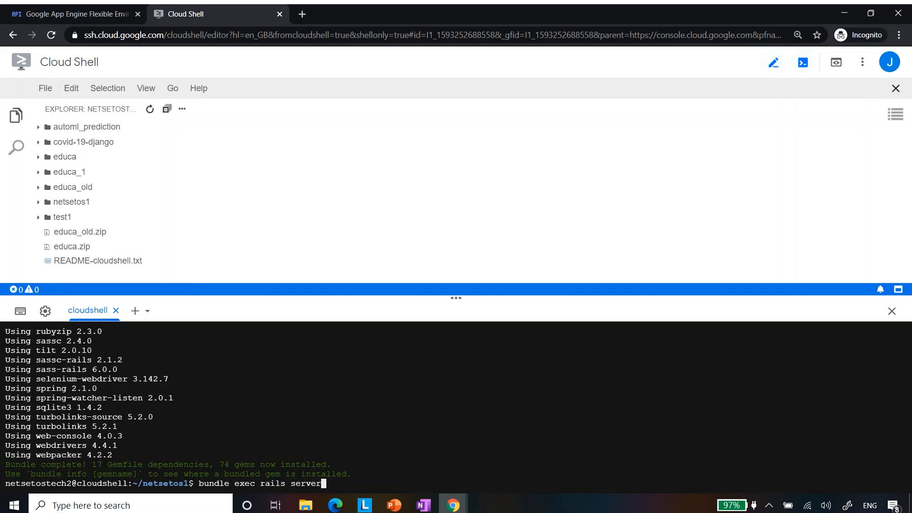
text(--o)
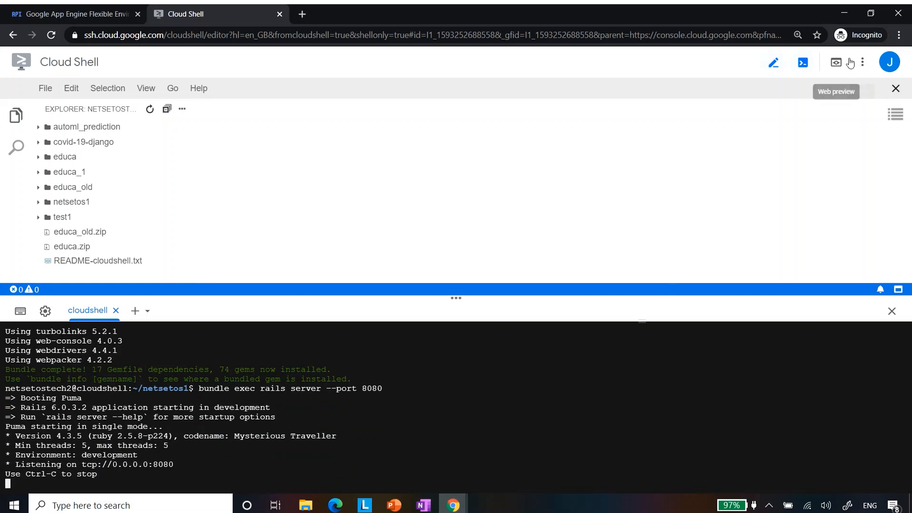
click(837, 63)
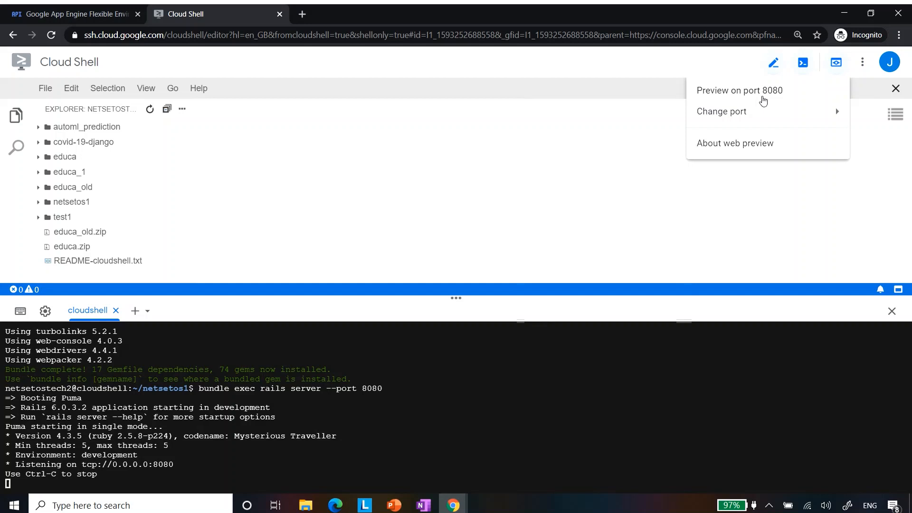
Preview port 8080 to see the Yay! You're on Rails! welcome page.
click(739, 90)
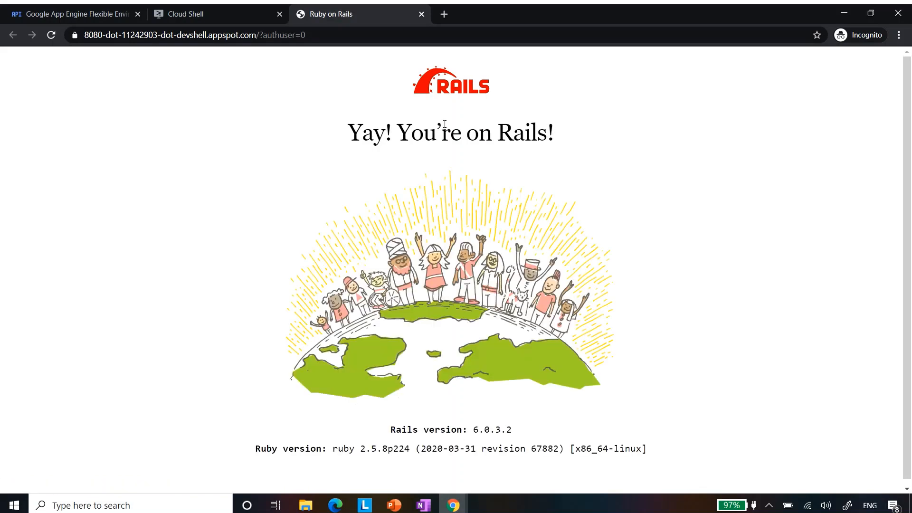
mouse_move(477, 120)
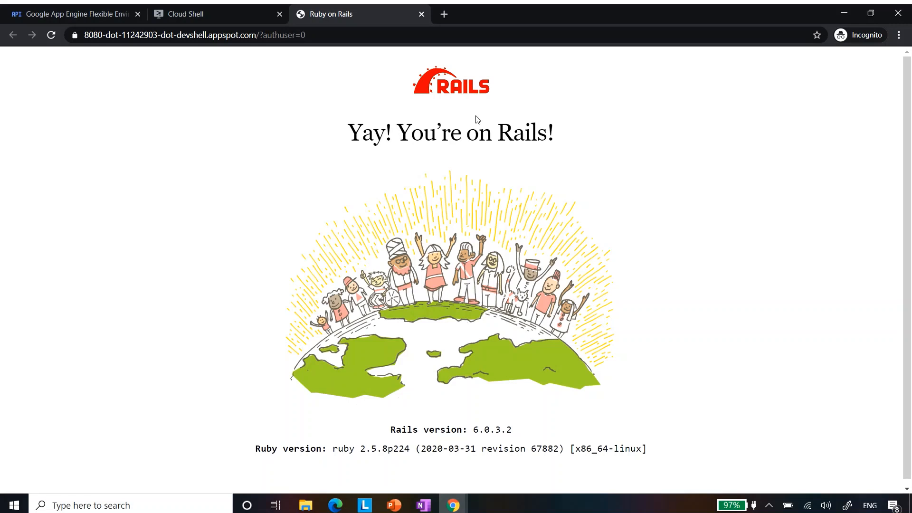
mouse_move(185, 14)
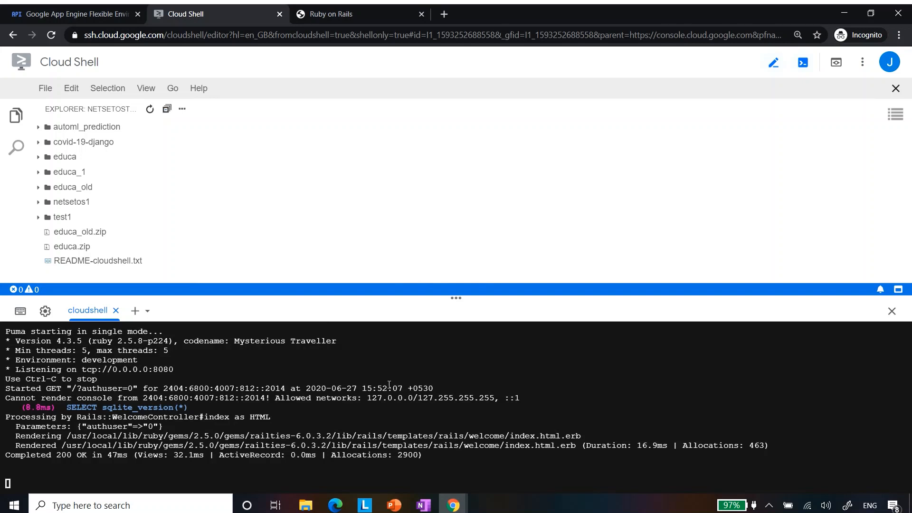
Stop the server with Ctrl+C and run 'bundle exec rails generate controller Welcome index'.
key(ctrl+c)
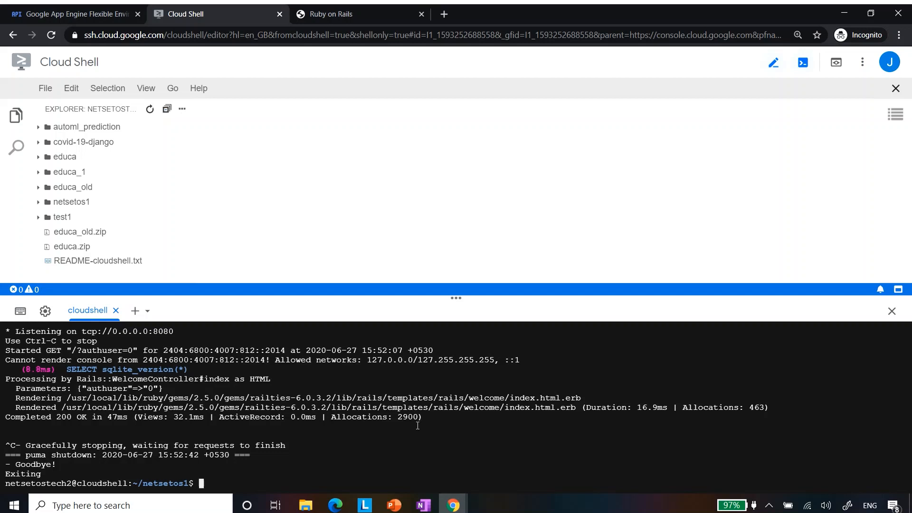
text(bundle exec)
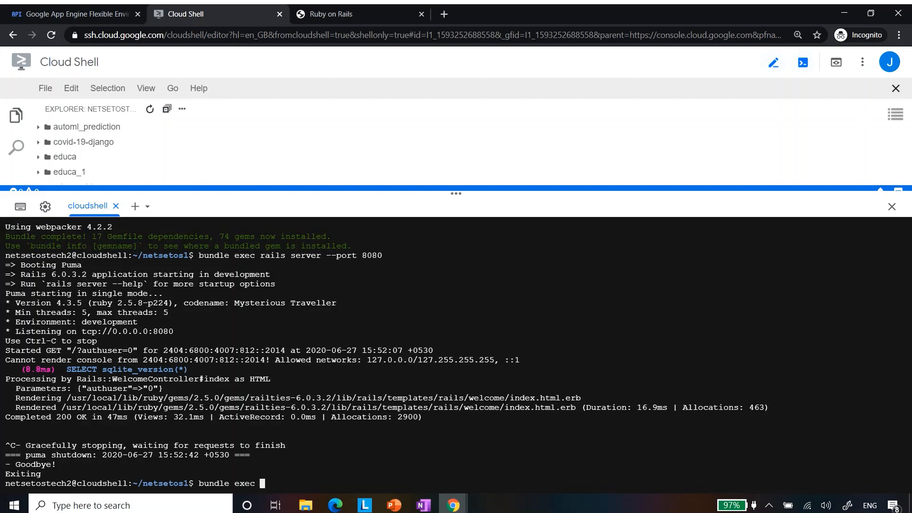
text(rails generate)
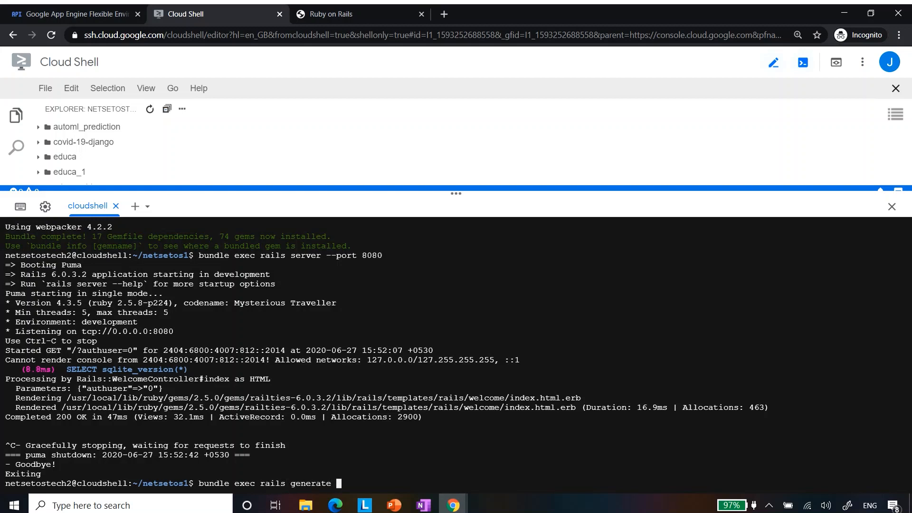
text(controller)
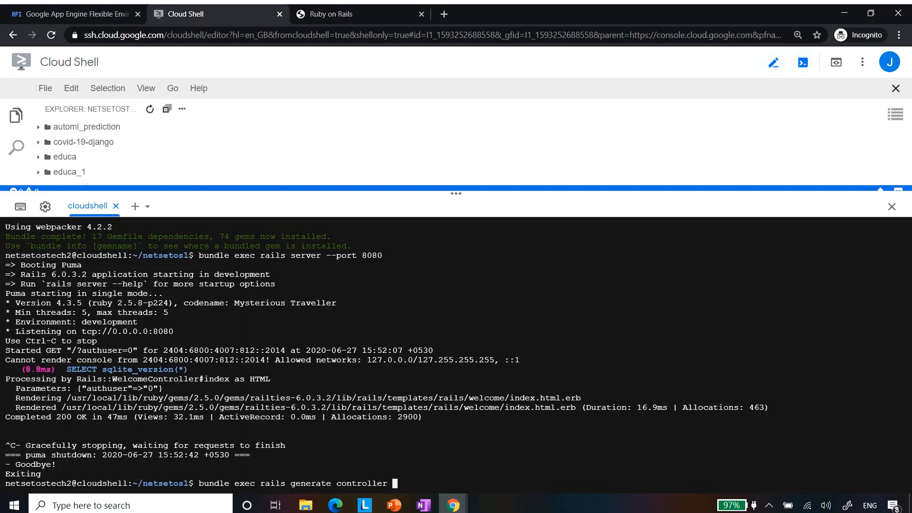
text(Welcome ind)
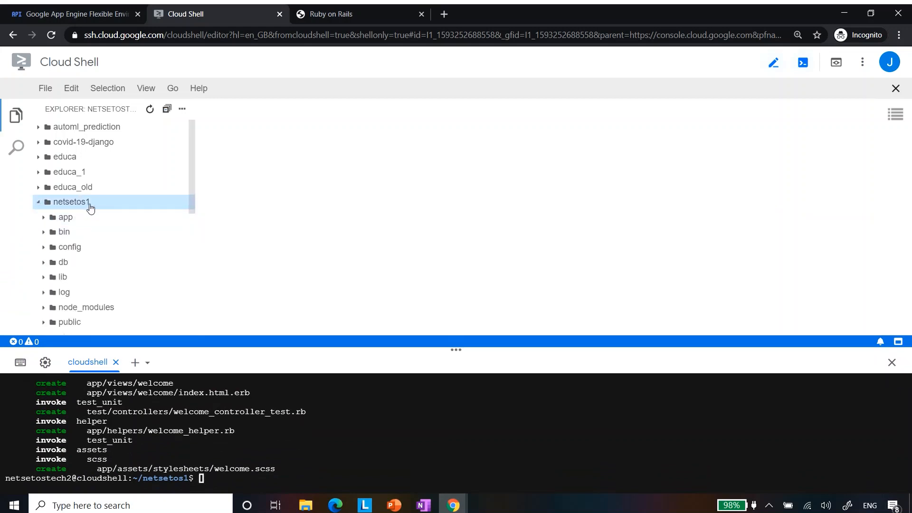
mouse_move(69, 201)
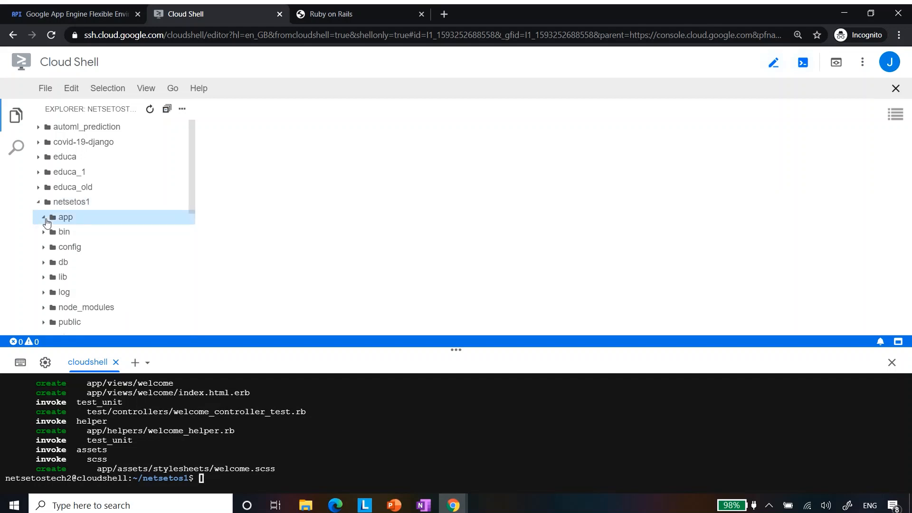
Expand netsetos1 > app > views > welcome and load index.html.erb in the editor.
click(65, 216)
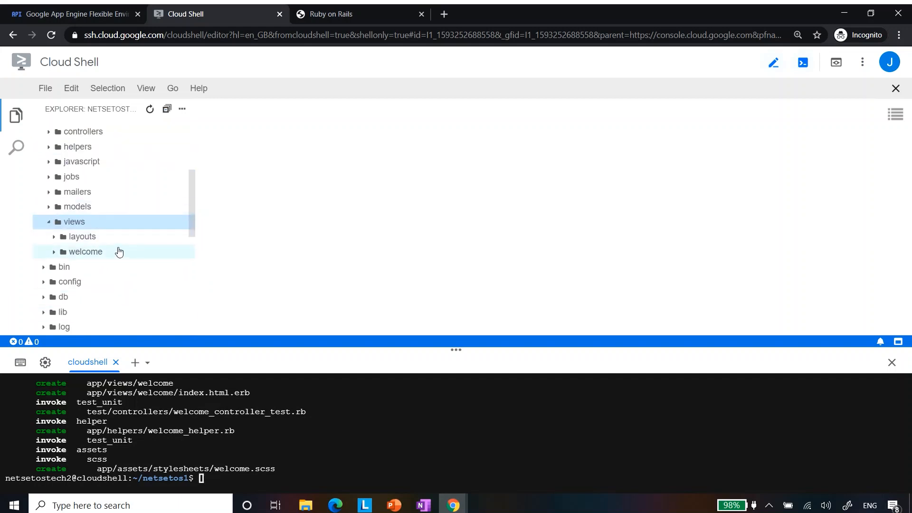
click(85, 251)
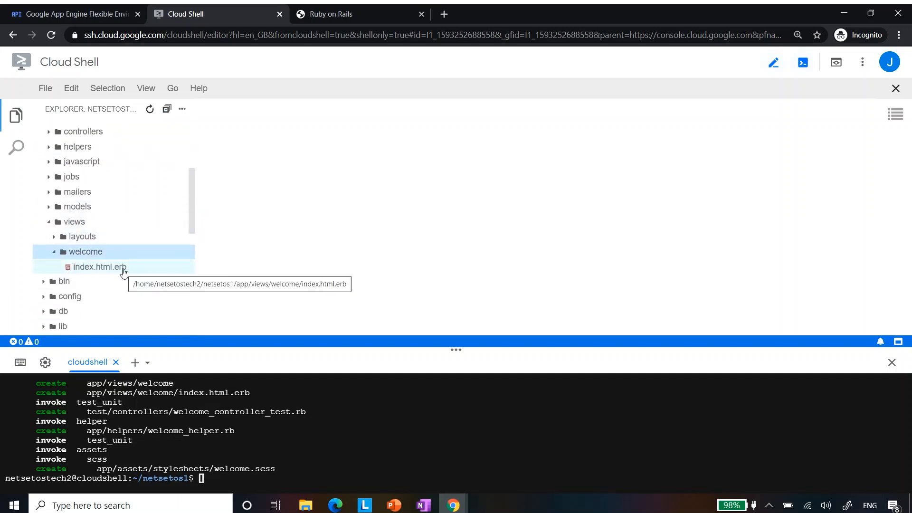
click(100, 267)
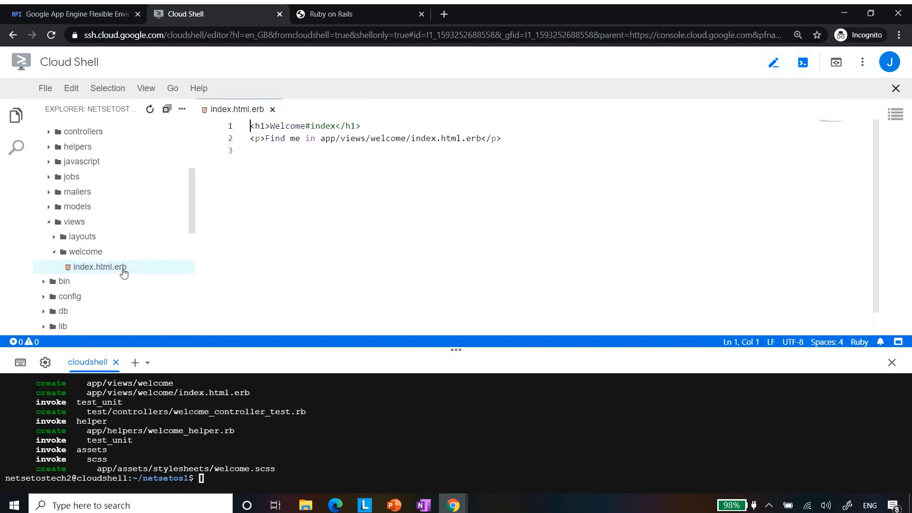
Change the heading to 'Welcome User' and the paragraph to 'This is our home...' greeting to Netsetos.
double_click(322, 126)
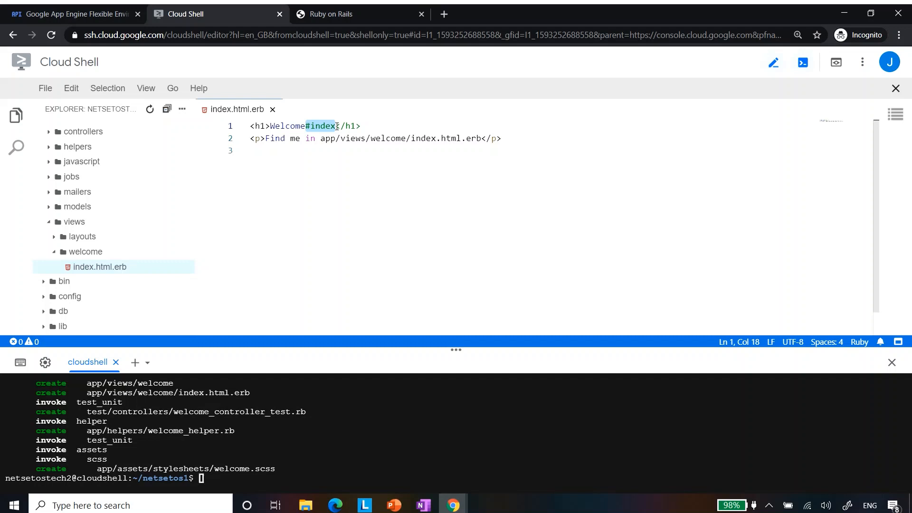
text(User)
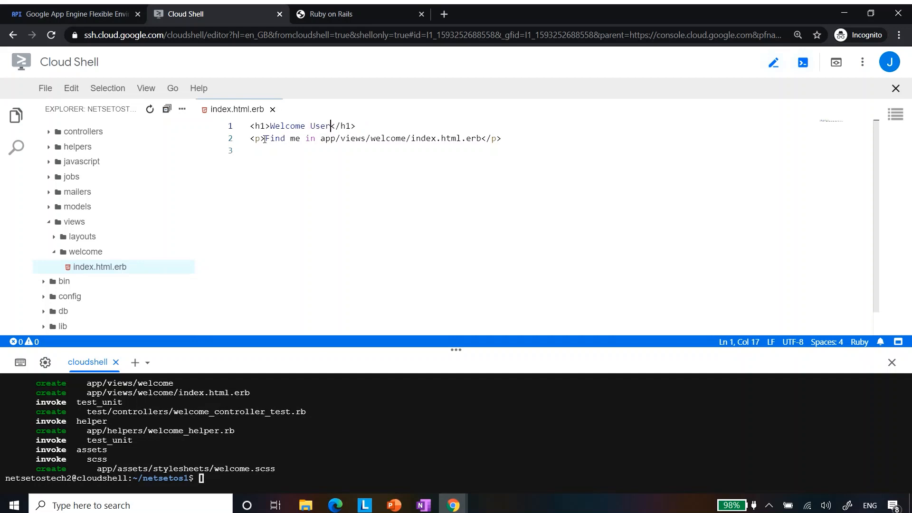
drag(266, 139, 477, 139)
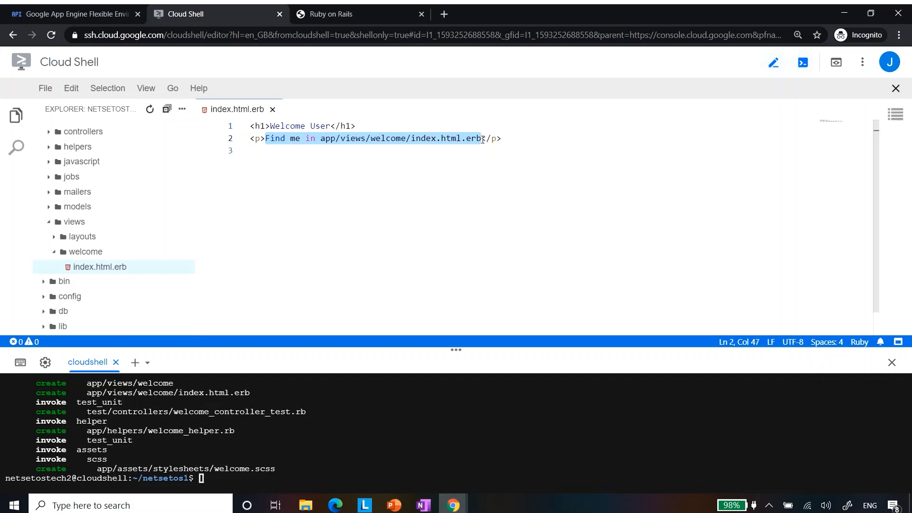
text(This i</p>)
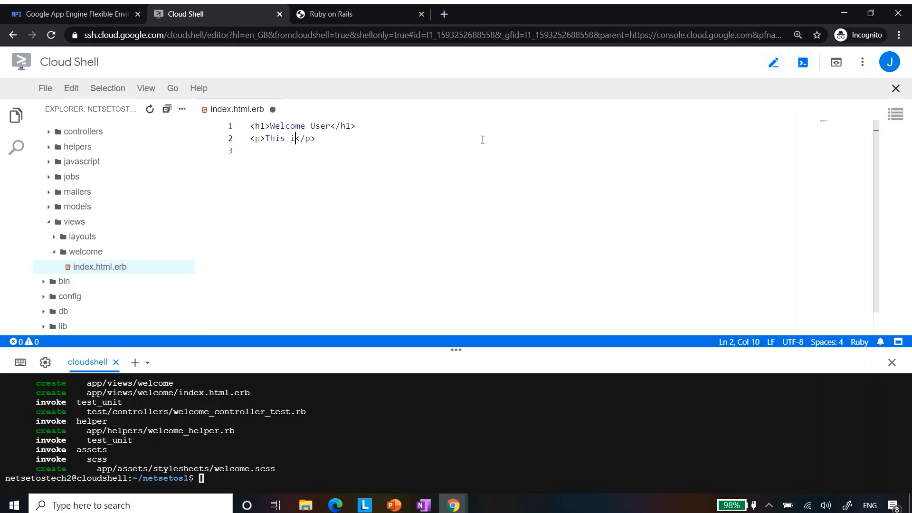
text(s our home page and Welcome to Netsetos)
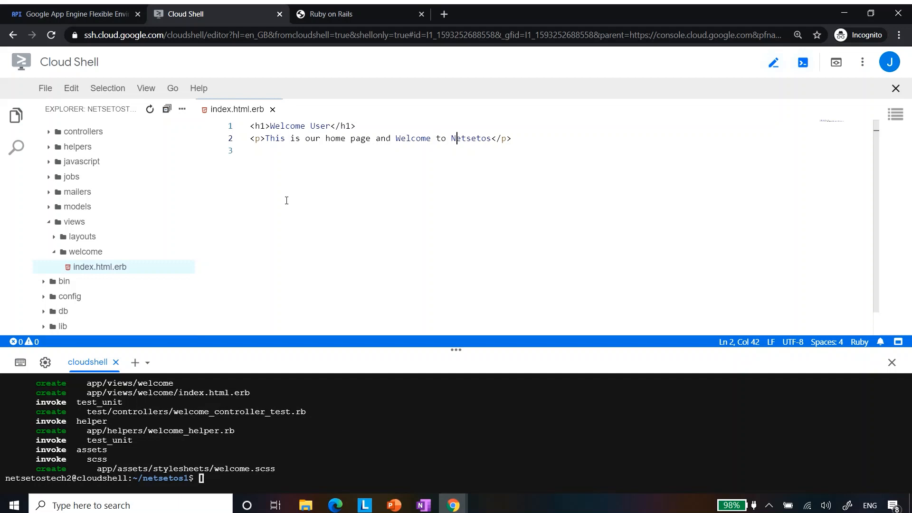
mouse_move(365, 216)
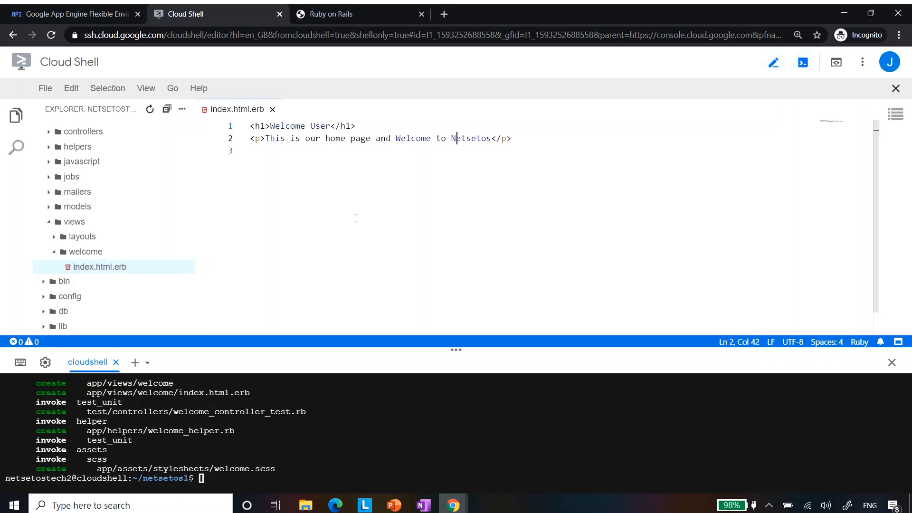
mouse_move(75, 222)
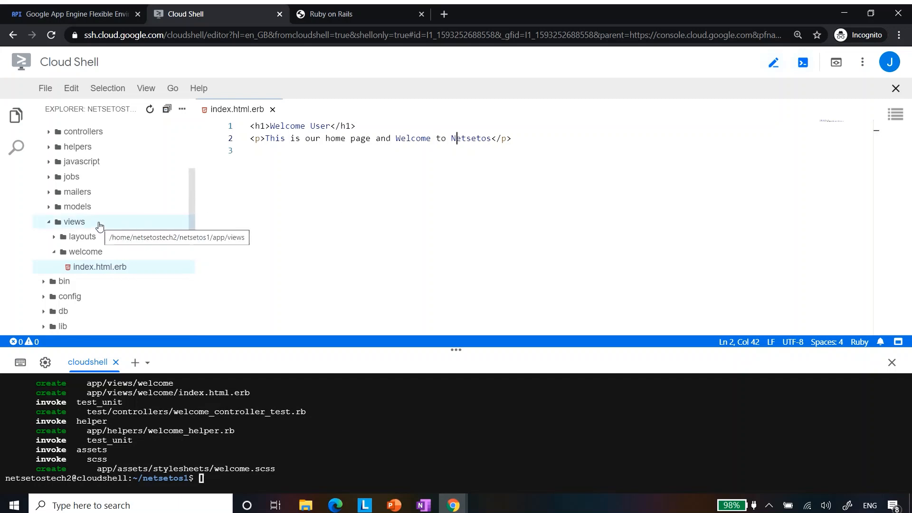
Locate routes.rb in the netsetos1 config folder and bring it into the editor.
click(49, 226)
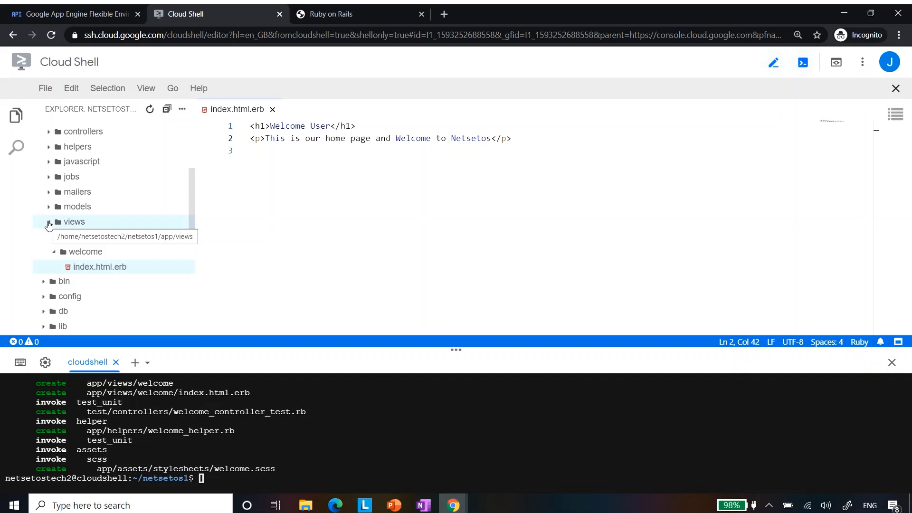
scroll(down, 3)
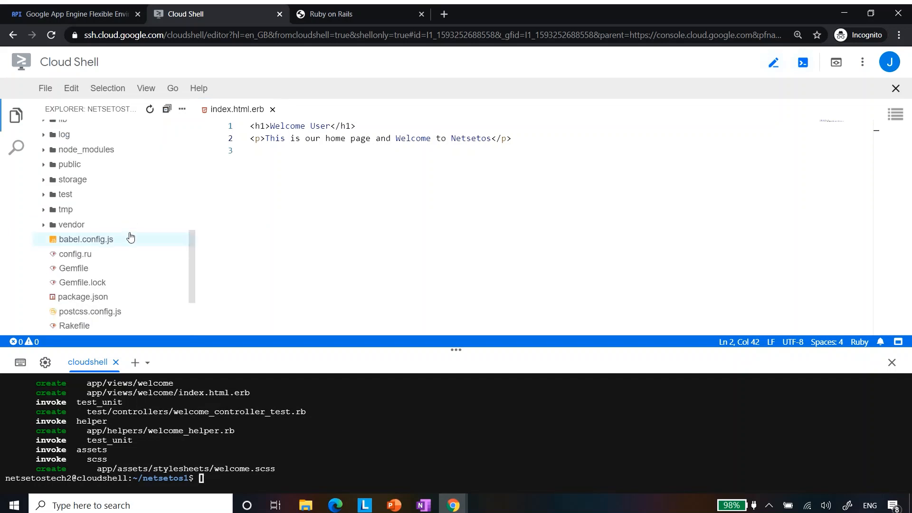
scroll(down, 3)
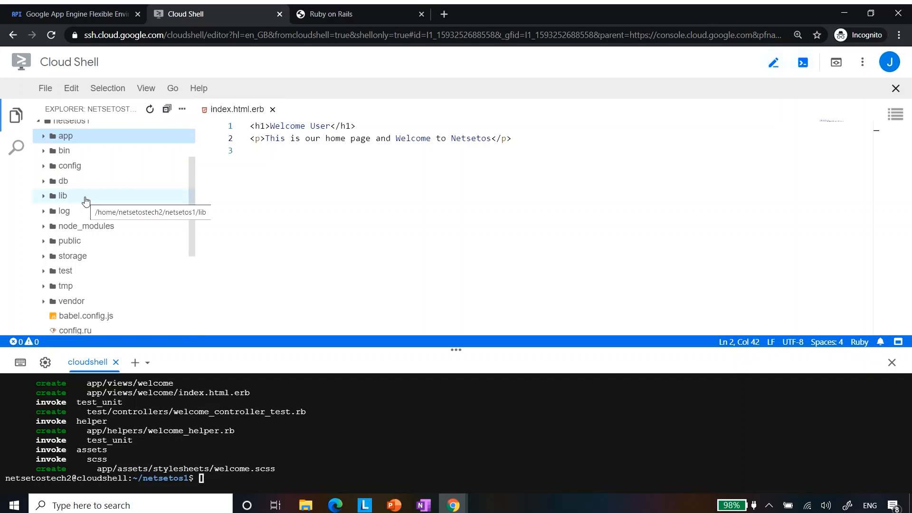
mouse_move(64, 211)
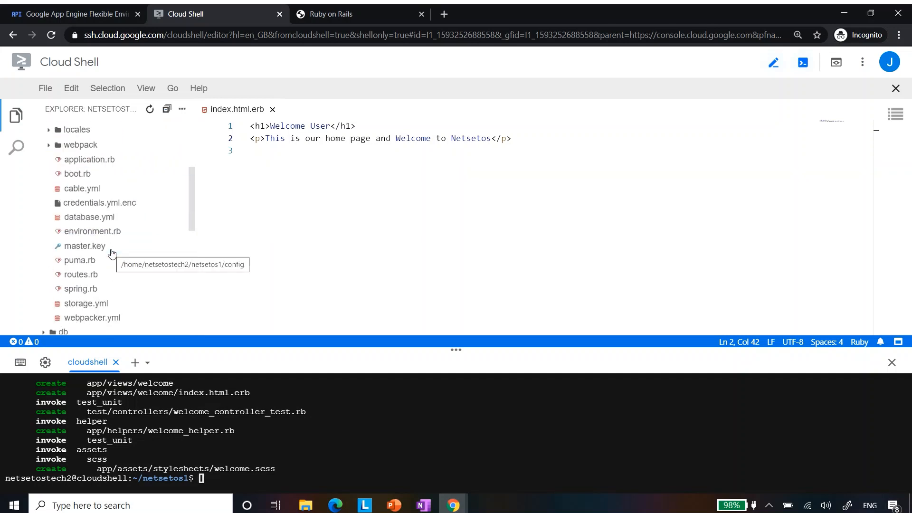
click(81, 274)
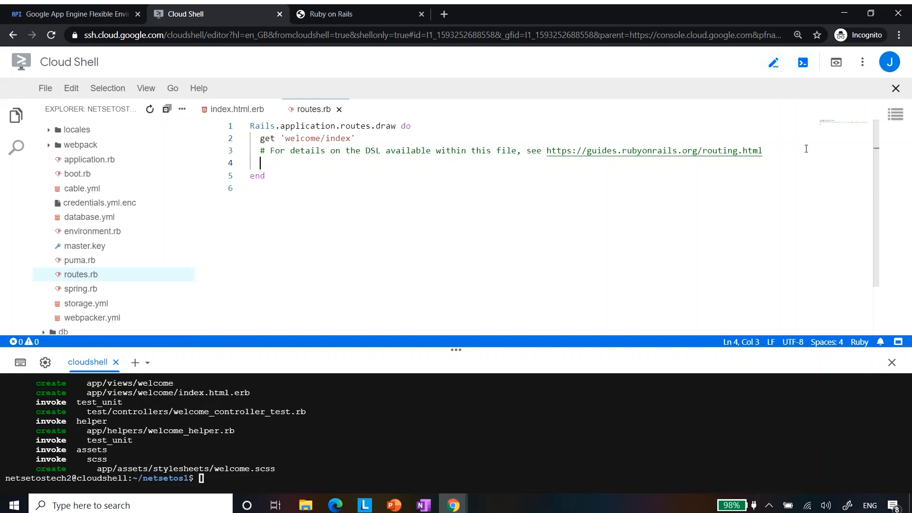
Add root 'welcome#index' to routes.rb and save the file.
text(roor)
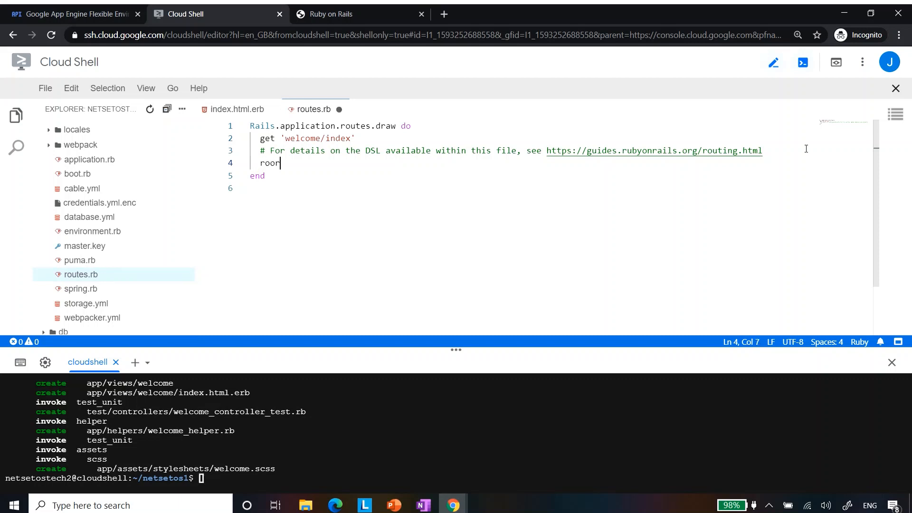
text('welcome#)
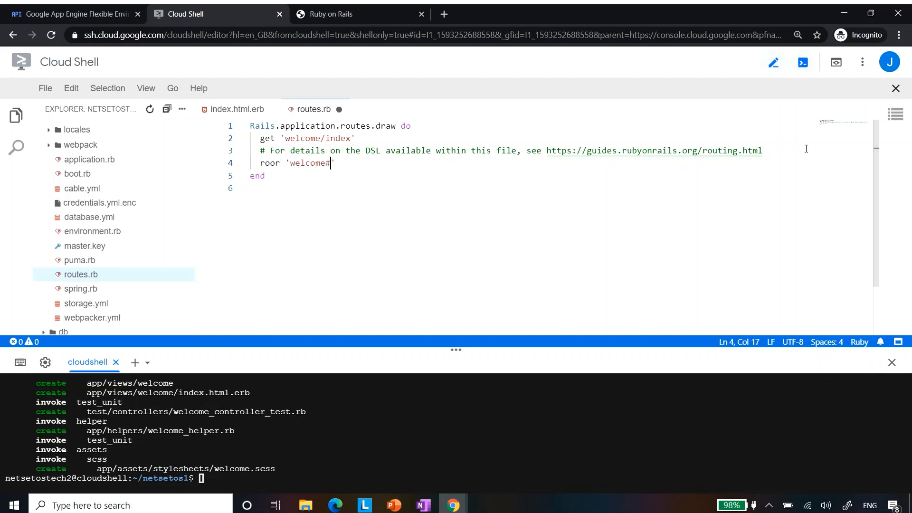
key(ctrl+s)
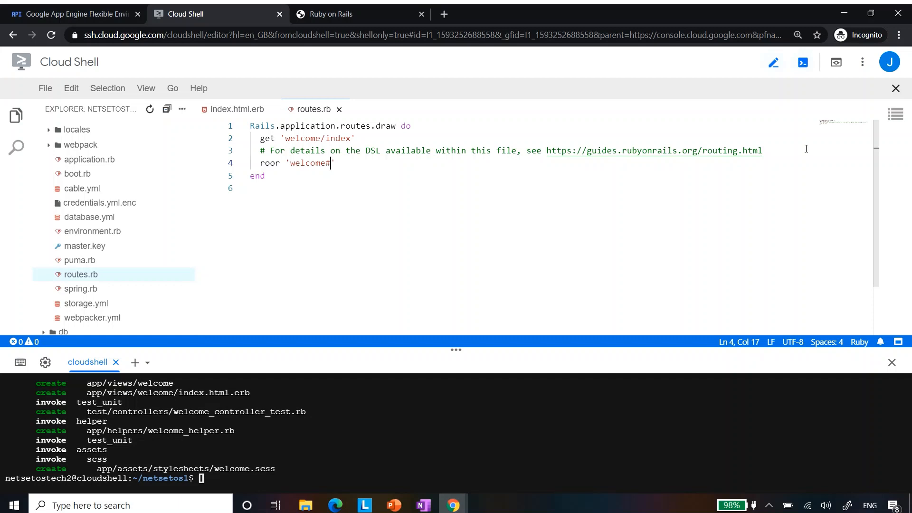
text(index')
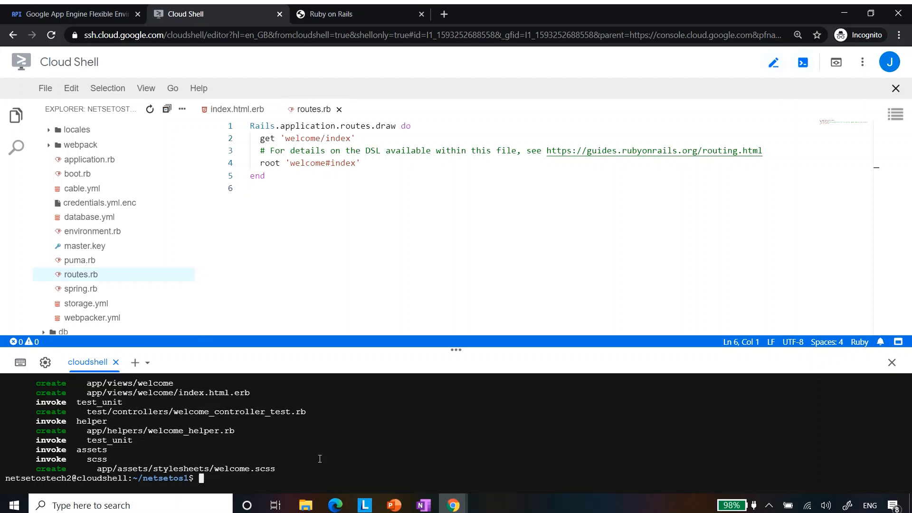
Generate the Welcome index controller, run the Rails server on port 8080, and verify the Welcome User page in the preview.
text(bundle exec rails generate controller Welcome index)
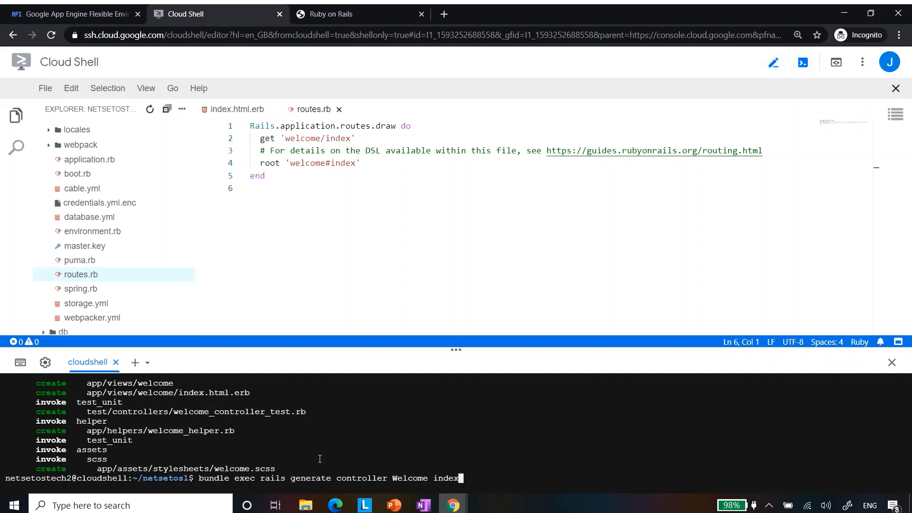
text(bundle exec rails server --port 8080)
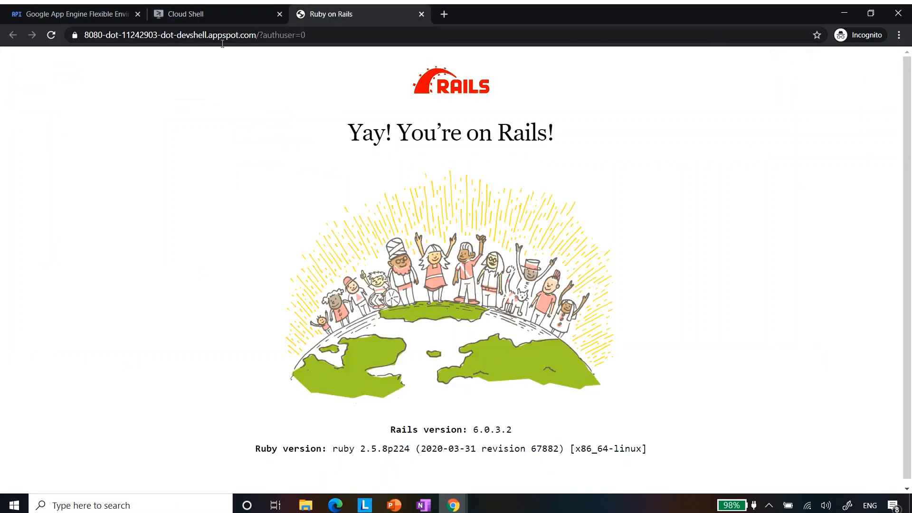
click(51, 36)
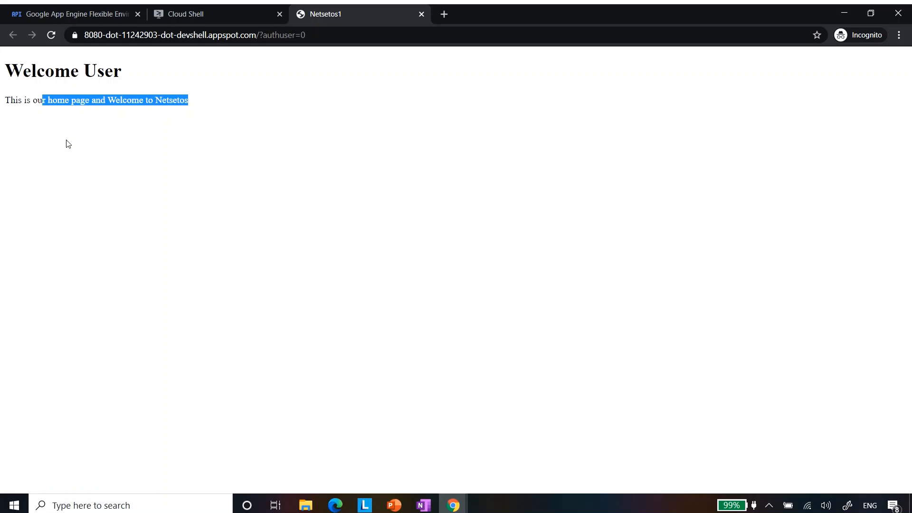
mouse_move(107, 86)
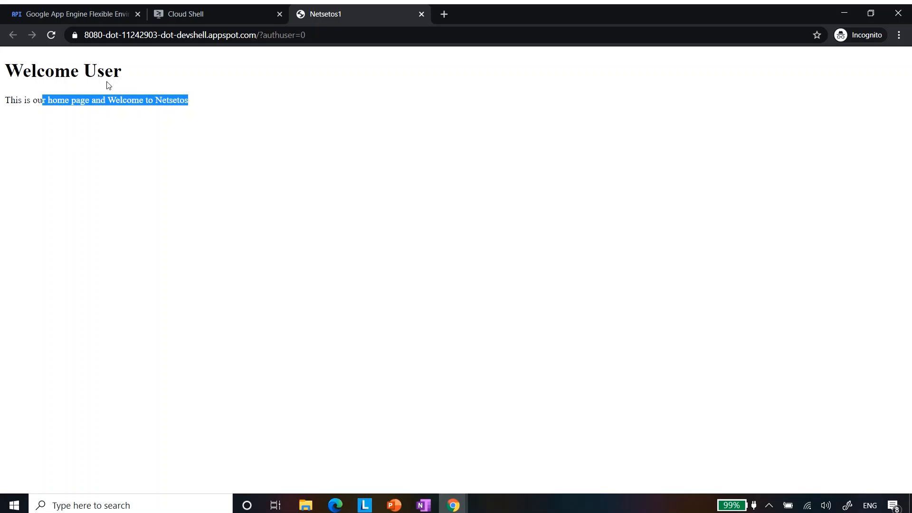
click(219, 14)
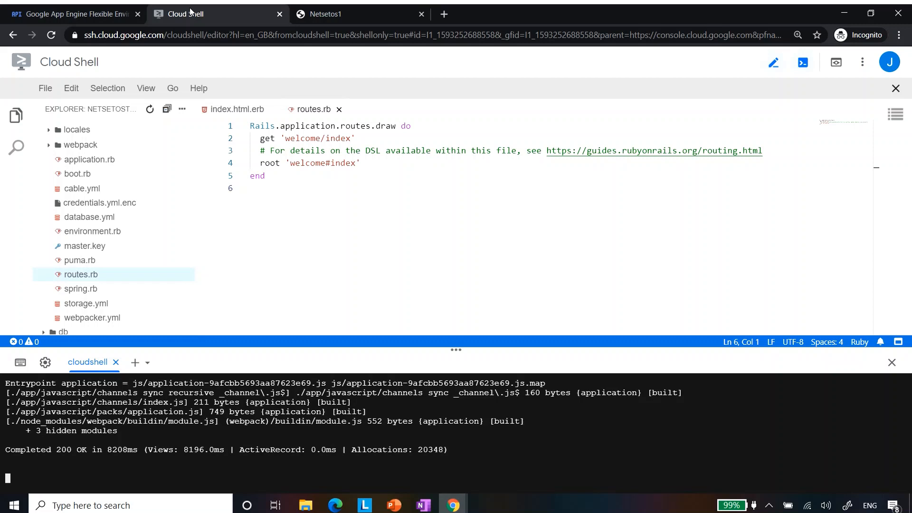
Stop the Rails server and create the flex-env-config runtime config with gcloud beta.
key(ctrl+c)
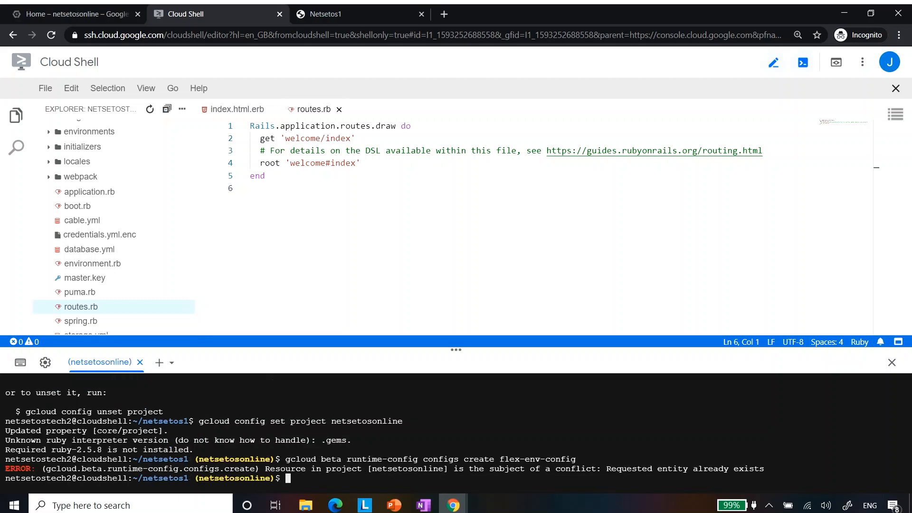
text(gcloud beta runtime-config configs create flex-env-config)
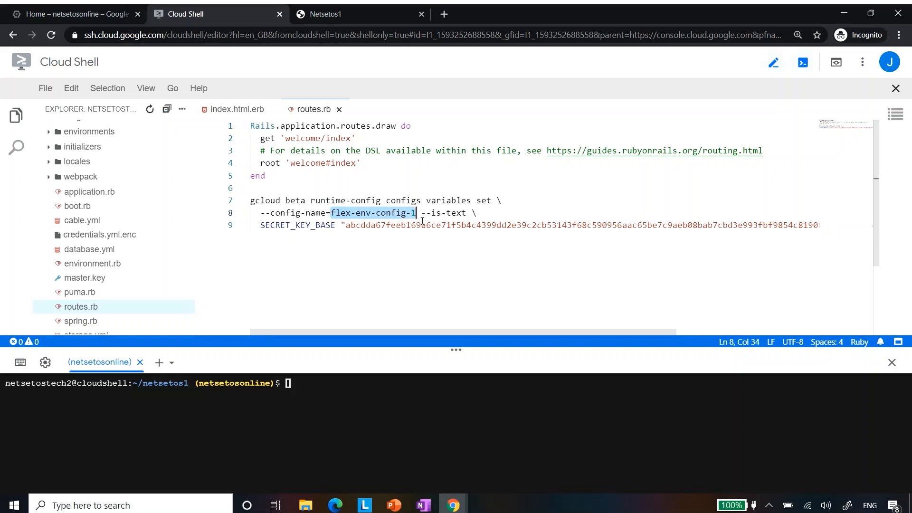
mouse_move(708, 232)
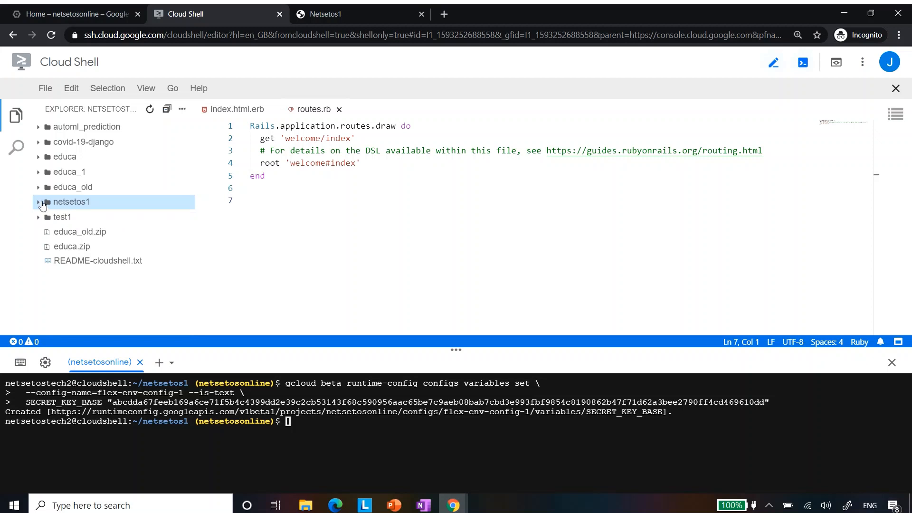
Create a new app.yaml file in the netsetos1 root and focus it for editing.
click(71, 202)
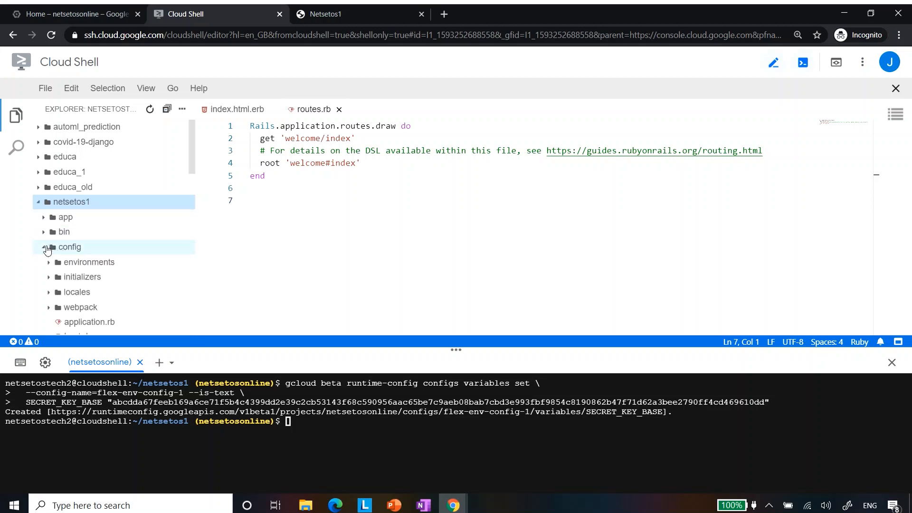
right_click(70, 202)
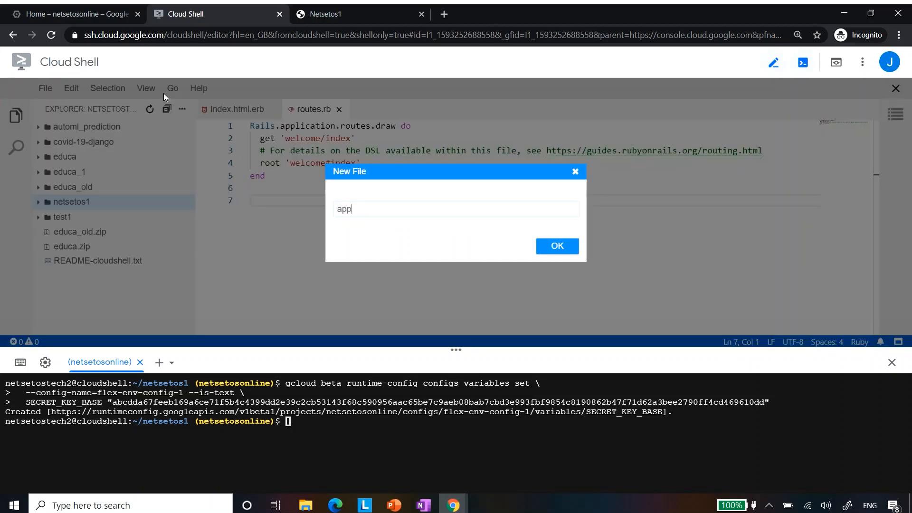
text(.yaml)
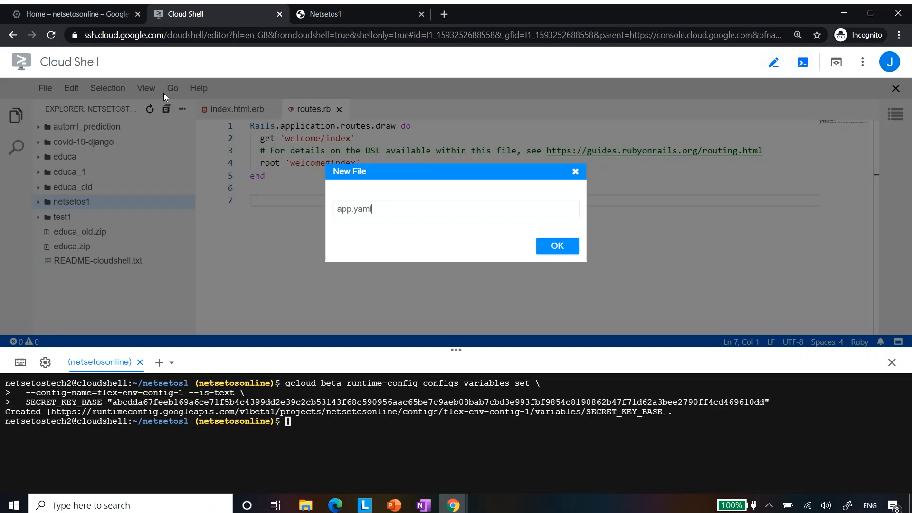
click(556, 245)
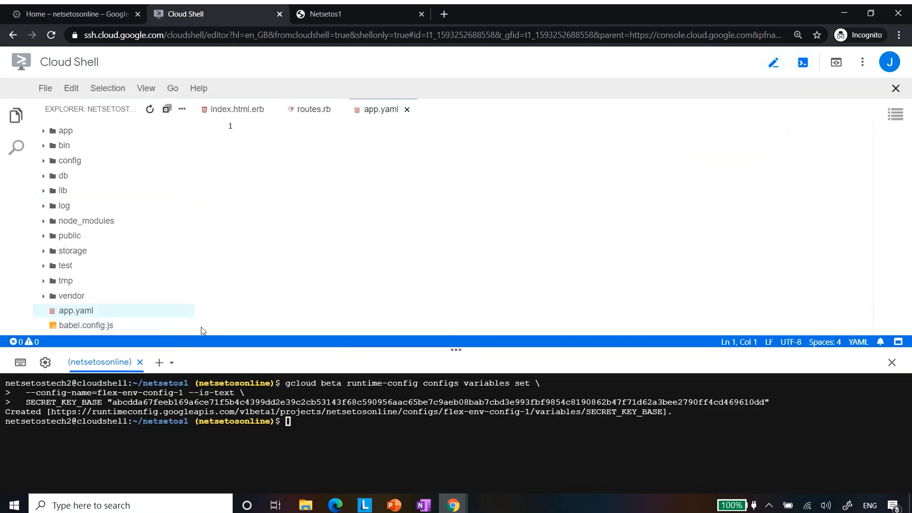
mouse_move(286, 263)
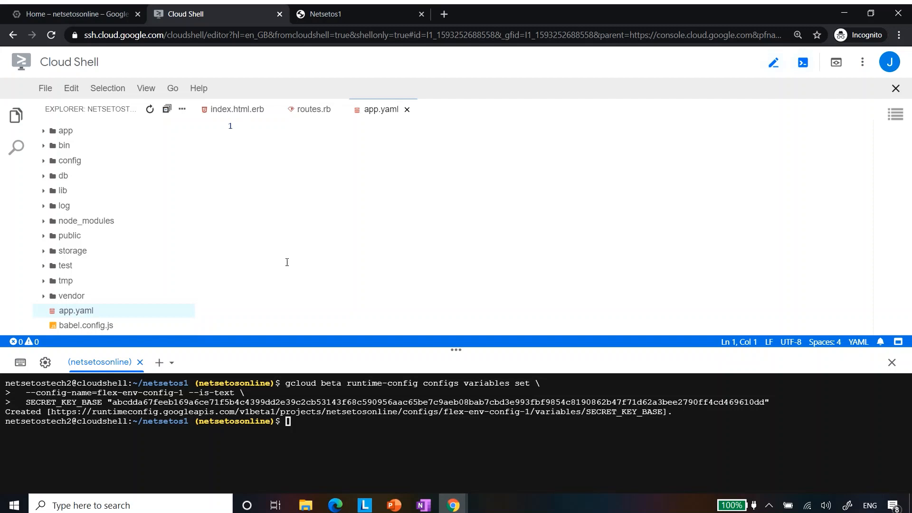
click(250, 125)
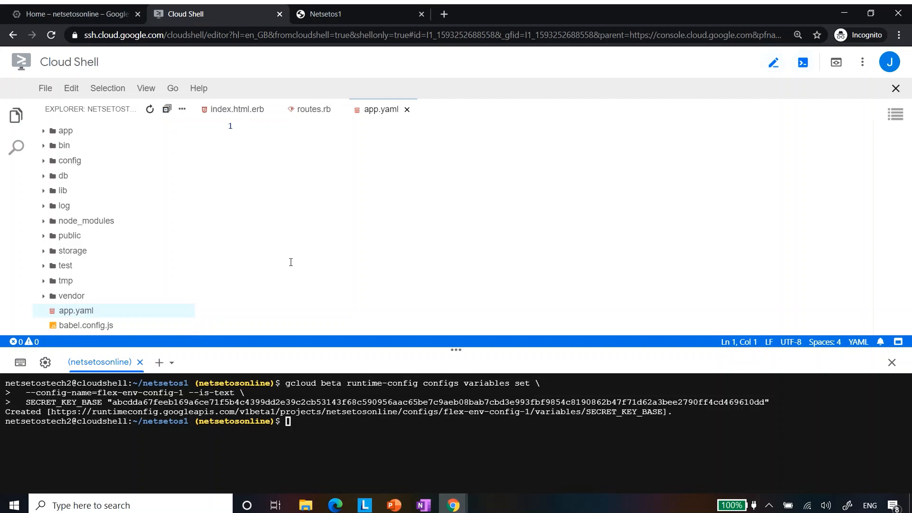
mouse_move(253, 250)
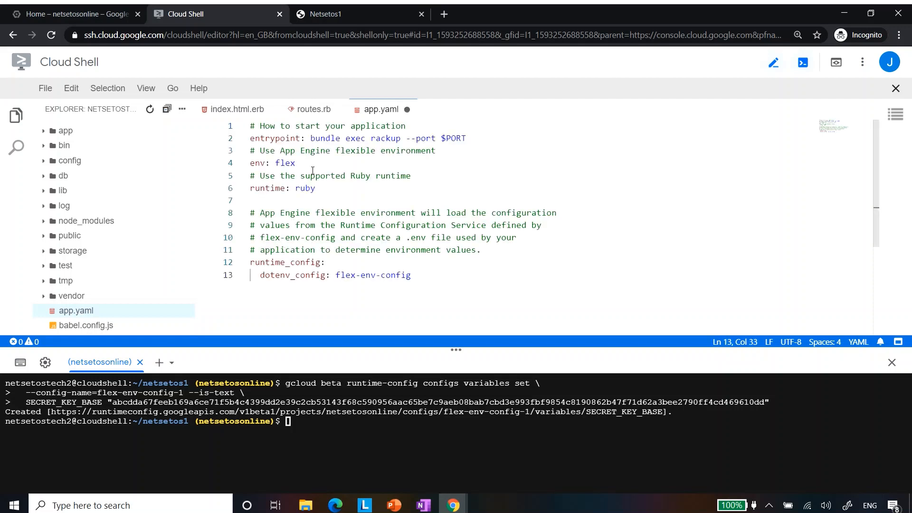
double_click(273, 139)
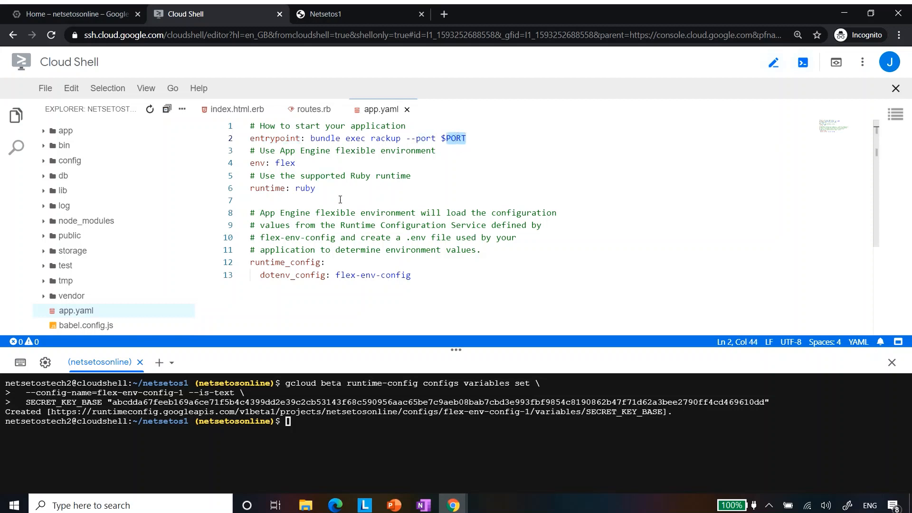
double_click(284, 163)
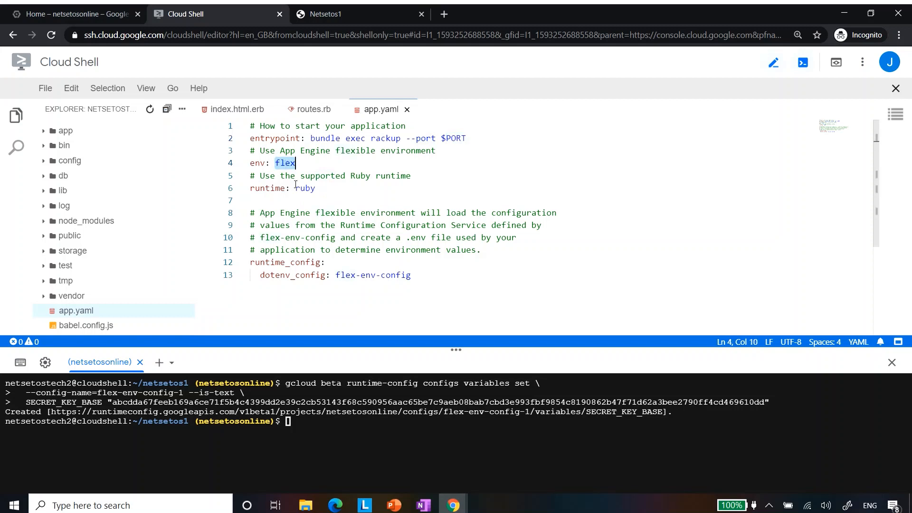
double_click(306, 188)
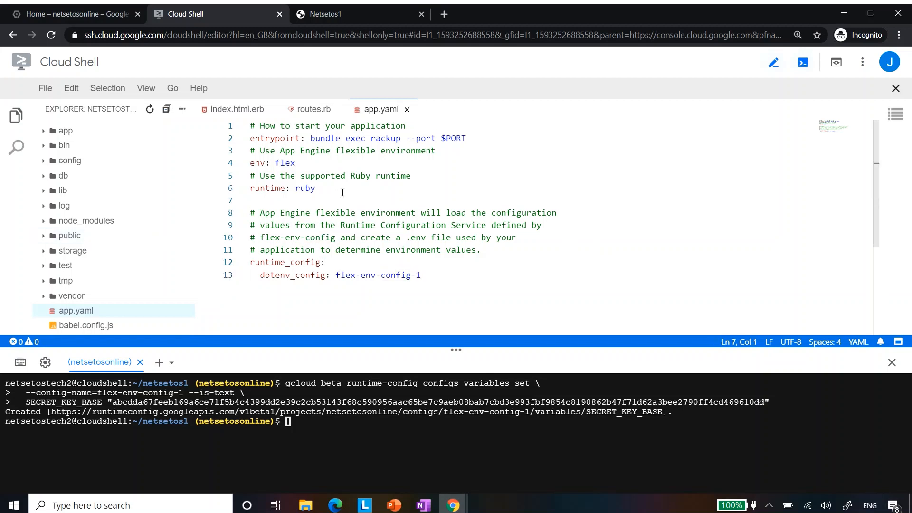
Add a service entry for the ruby demo service below the runtime config in app.yaml.
text(service)
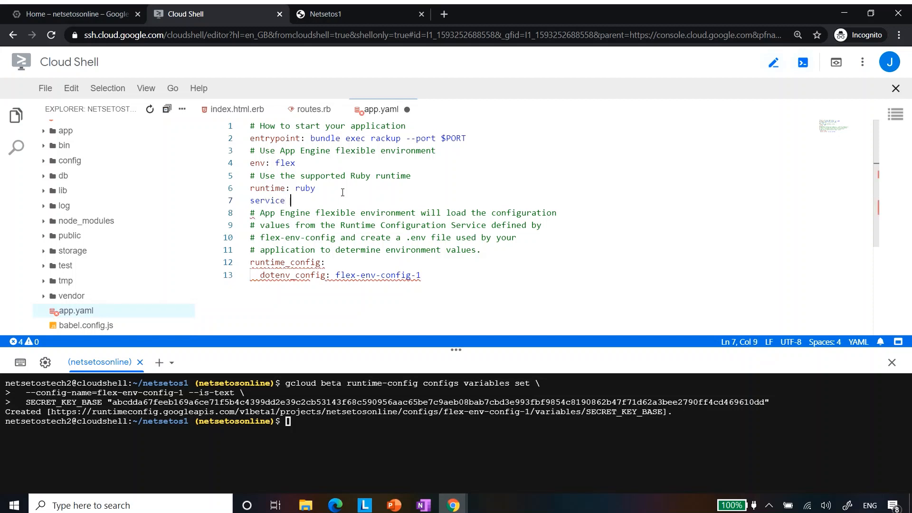
text(:)
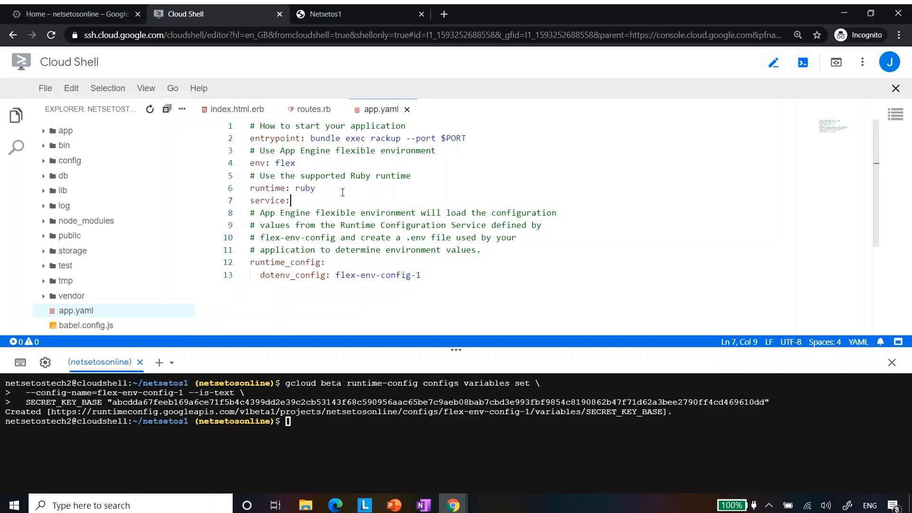
text(rubydemo2)
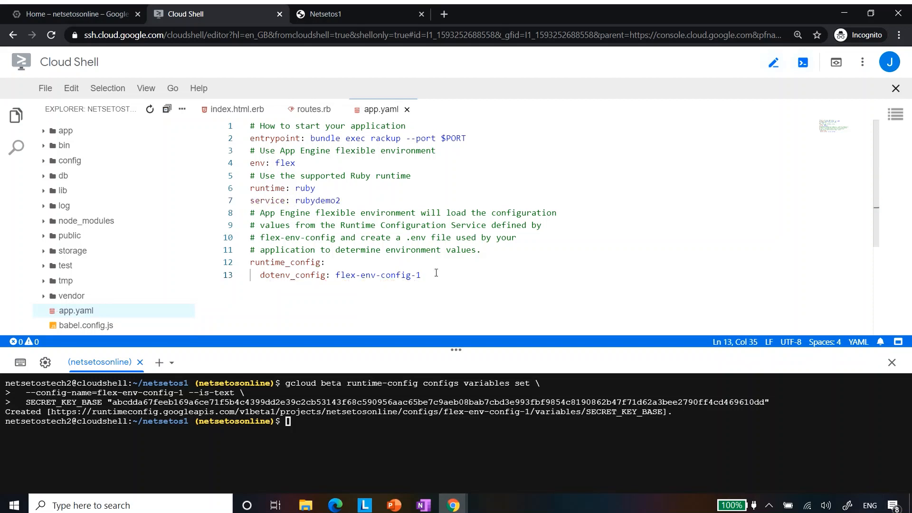
key(Enter)
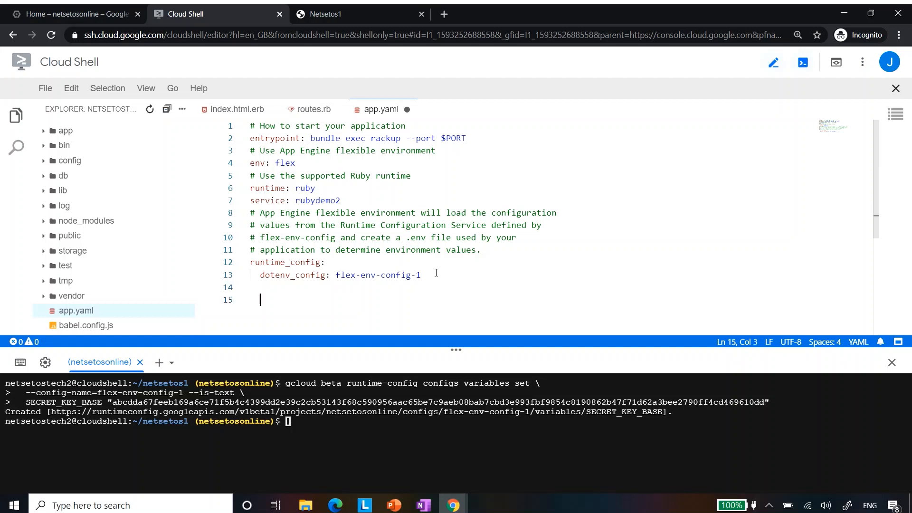
Add a manual_scaling block with an instance count of 1 to app.yaml.
text(manual)
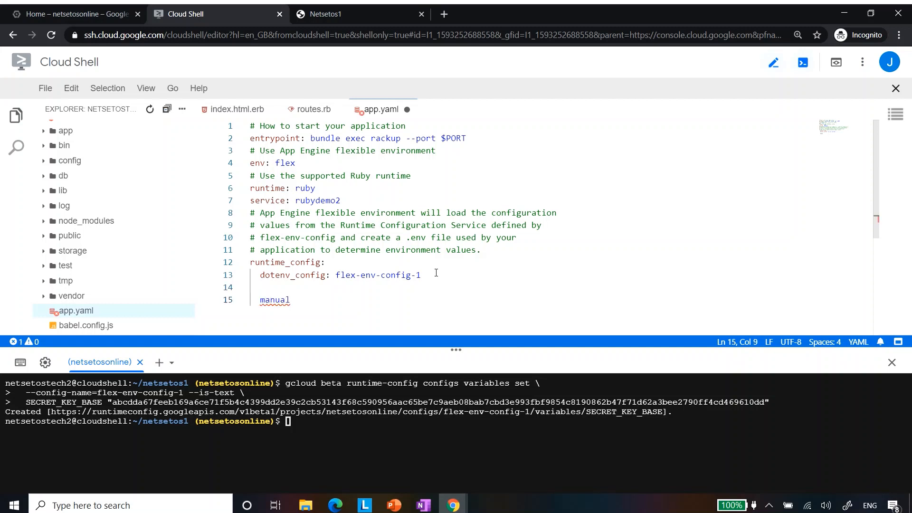
text(_sca)
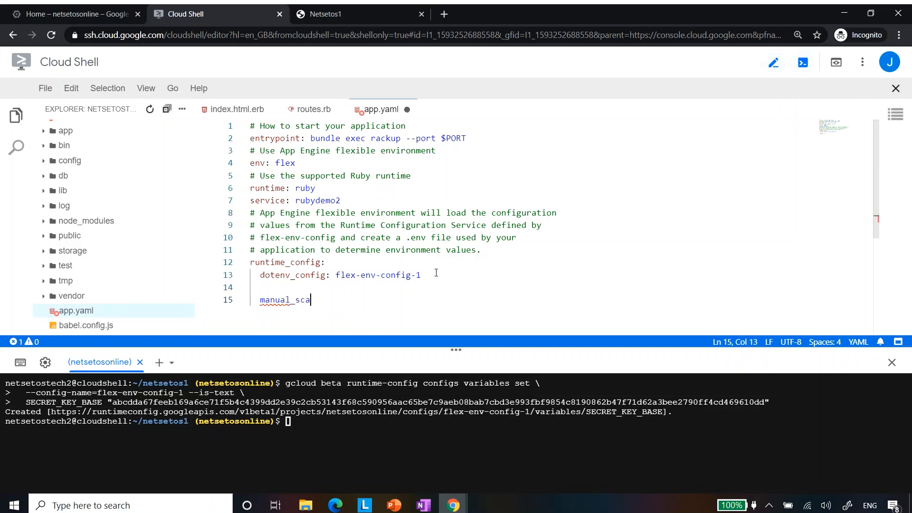
text(ling:)
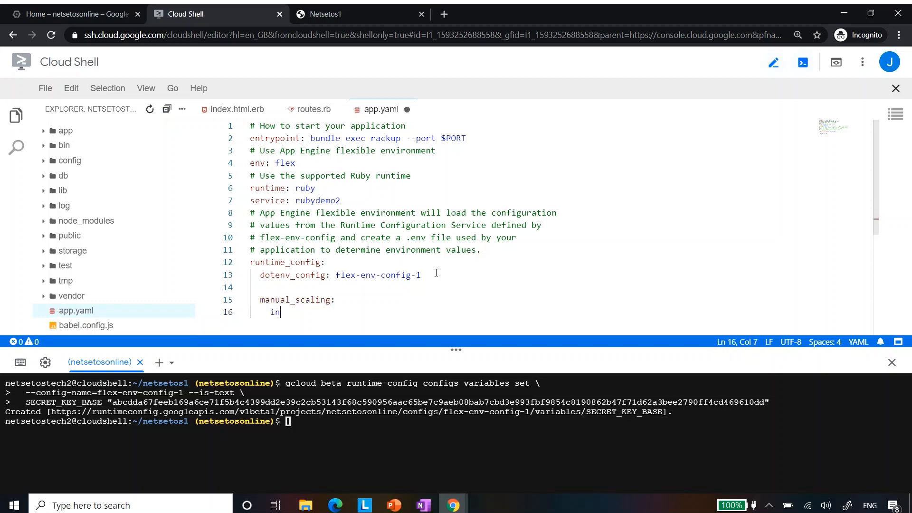
text(stanse)
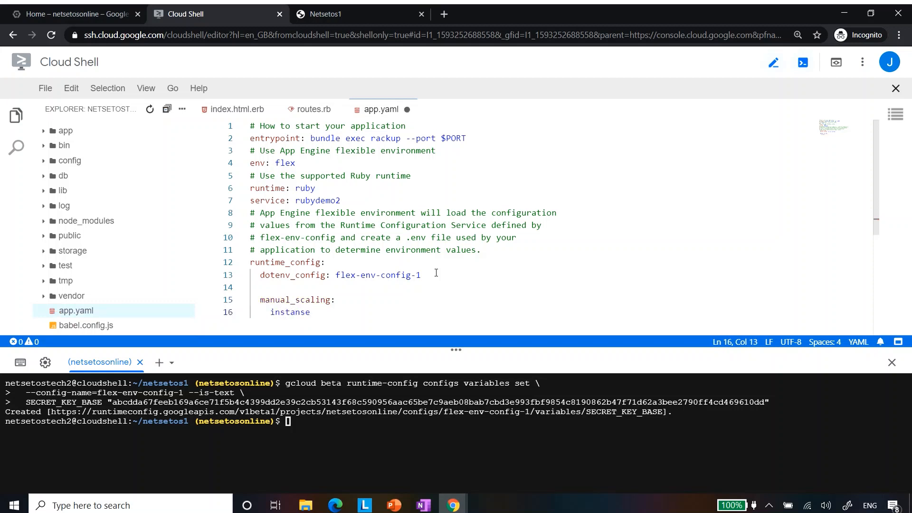
text(:1)
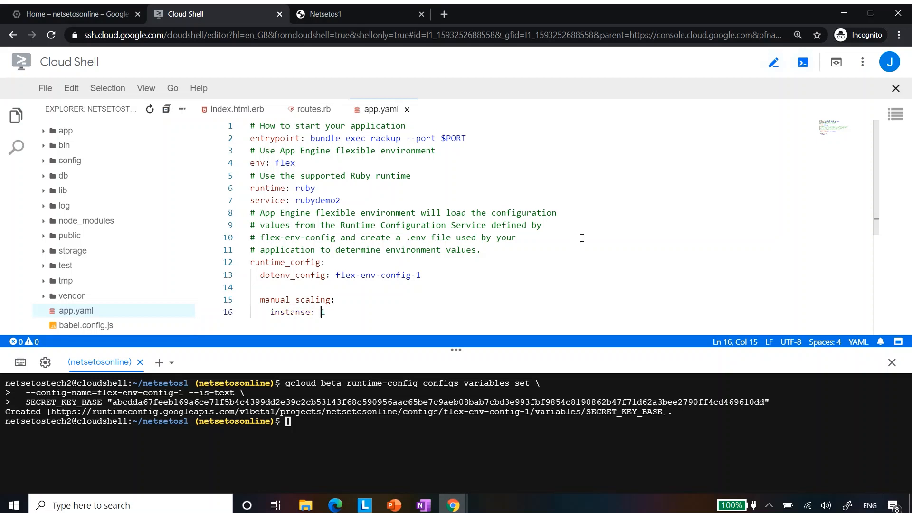
text(1)
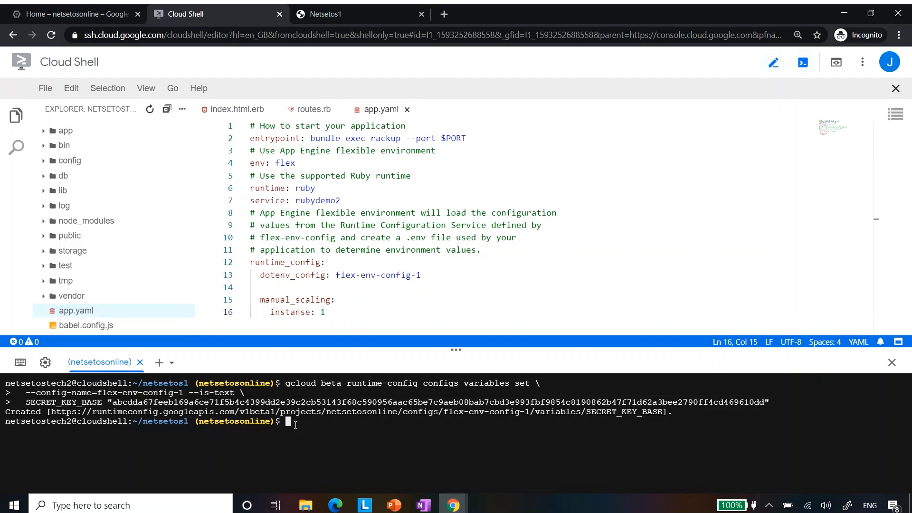
Run 'bundle add dotenv-rails' to add the dotenv gem to the app's bundle.
text(bundle add)
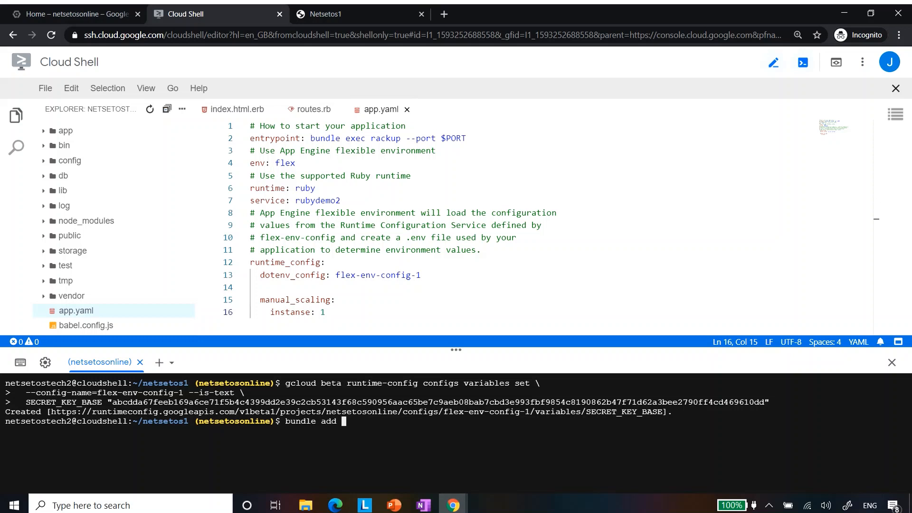
text(dotenv)
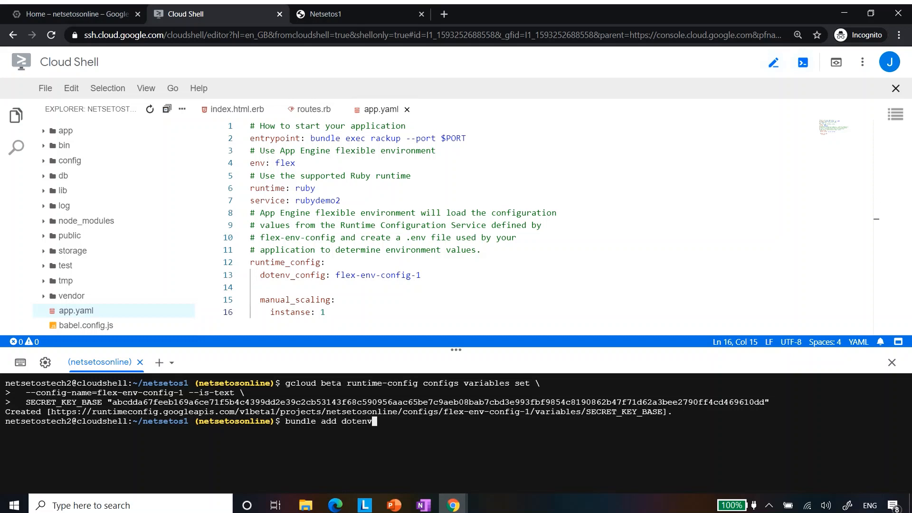
text(-rails)
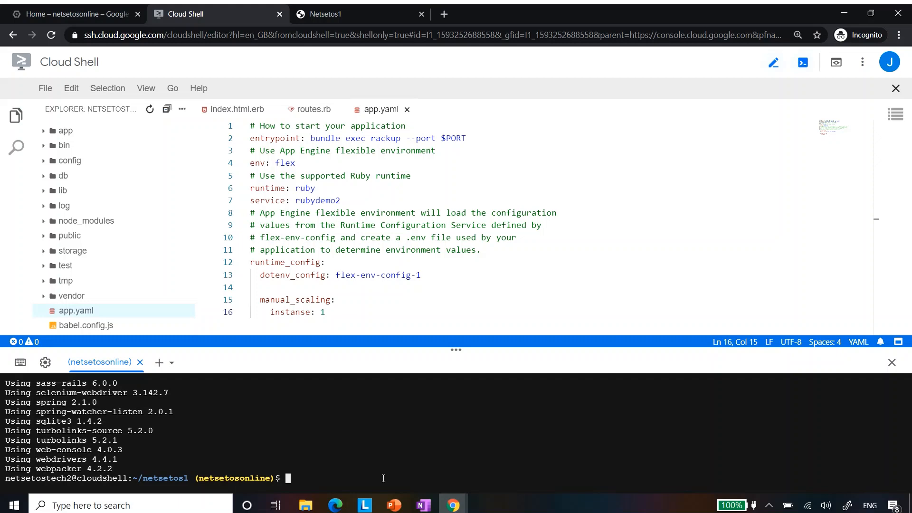
Export PROJECT_ID as netsetosonline, copying the ID from the console dashboard.
text(export)
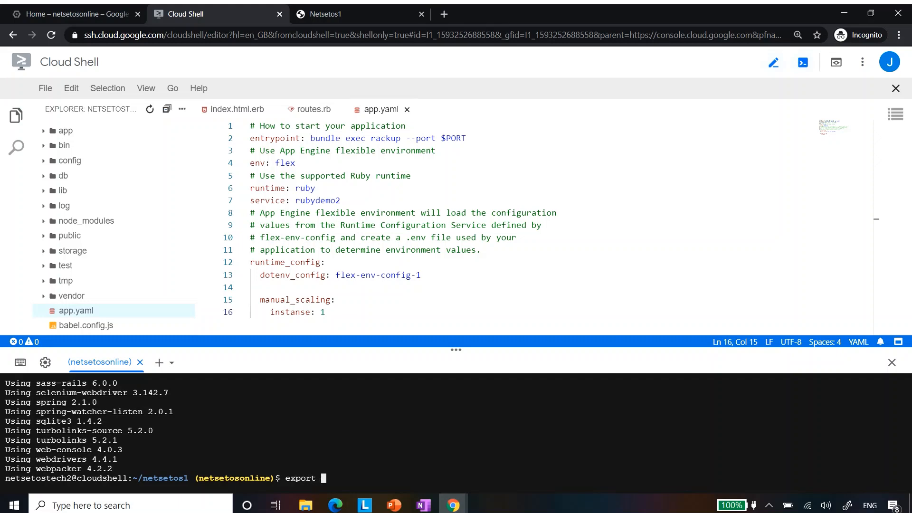
text(PROJECT_ID)
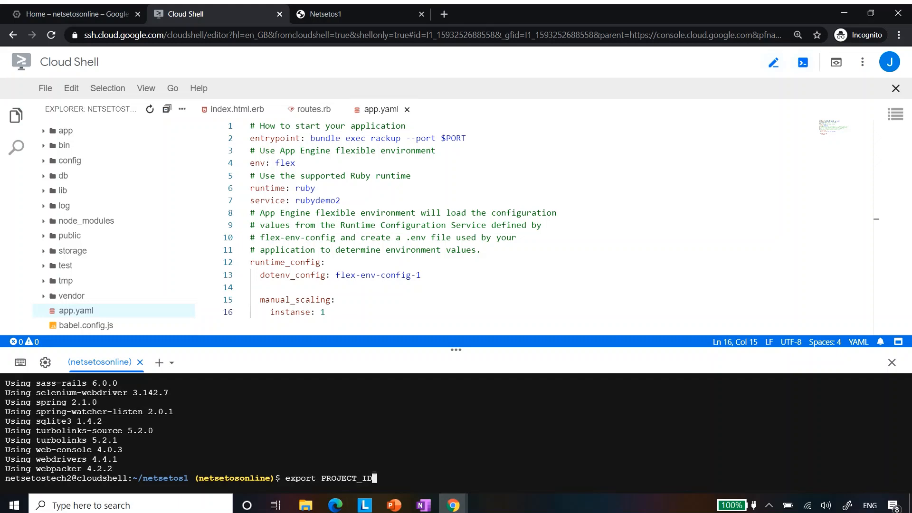
click(75, 14)
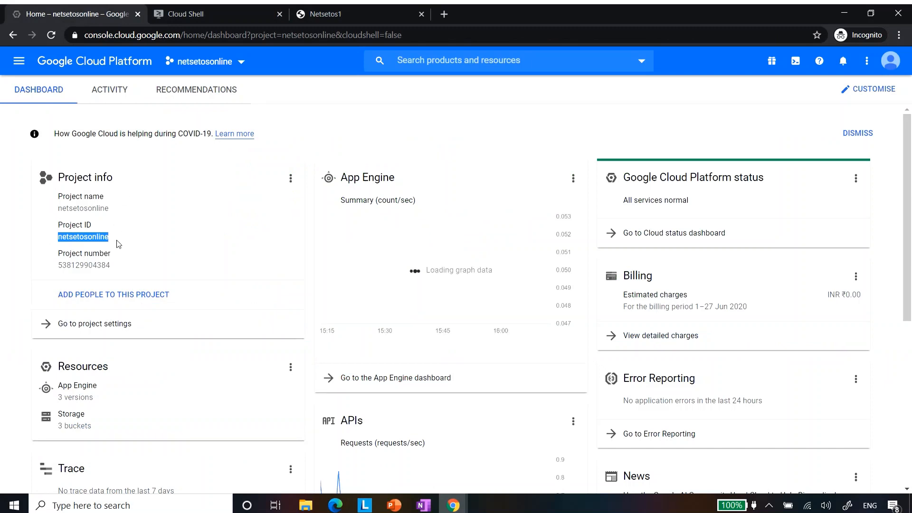
right_click(83, 236)
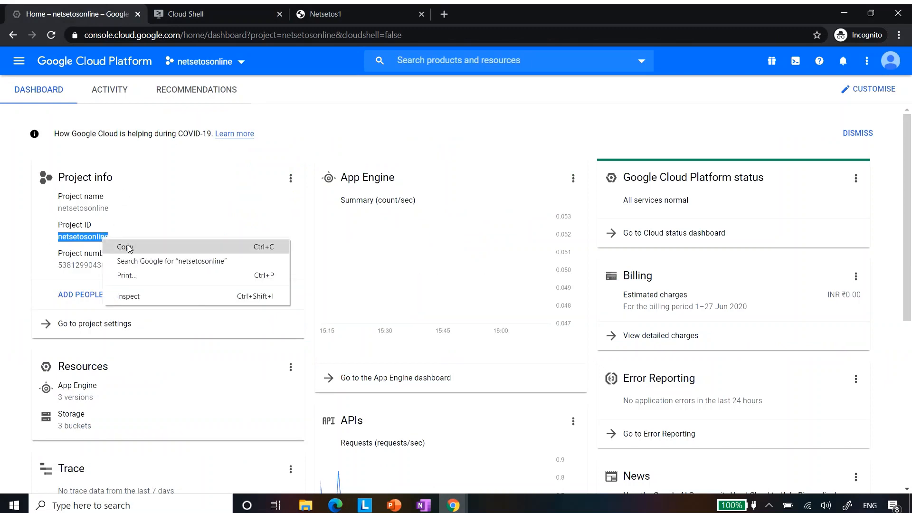
click(215, 14)
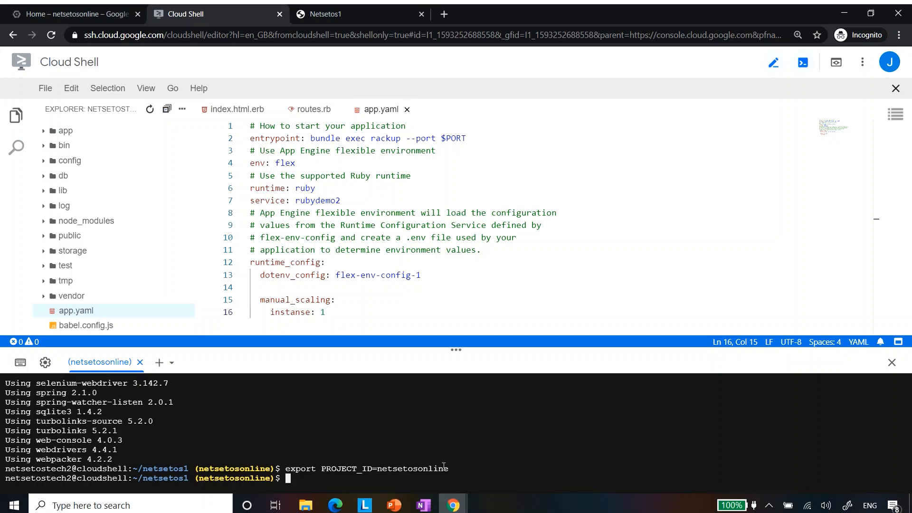
Draft the gcloud projects add-iam-policy-binding command for a serviceAccount member, fetching the project number from the dashboard.
text(gcloud projects)
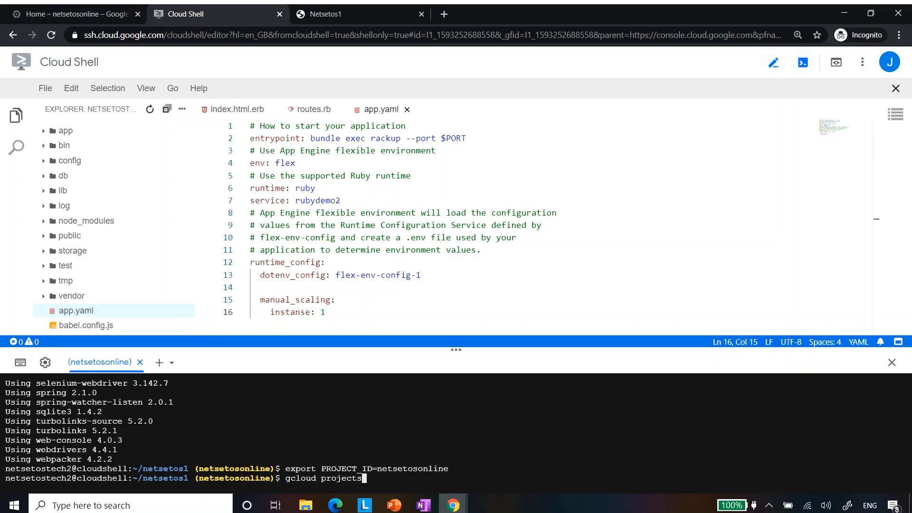
text(add-iam-policy-binding $)
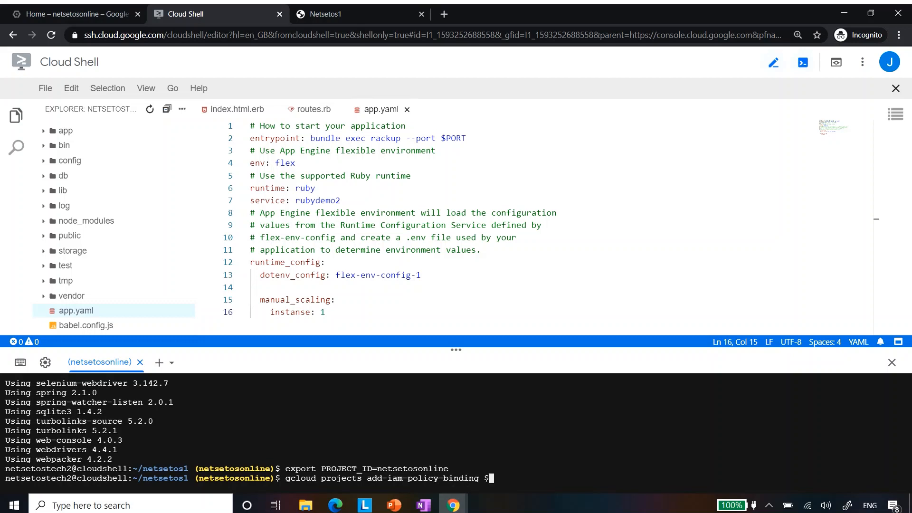
text(PRK)
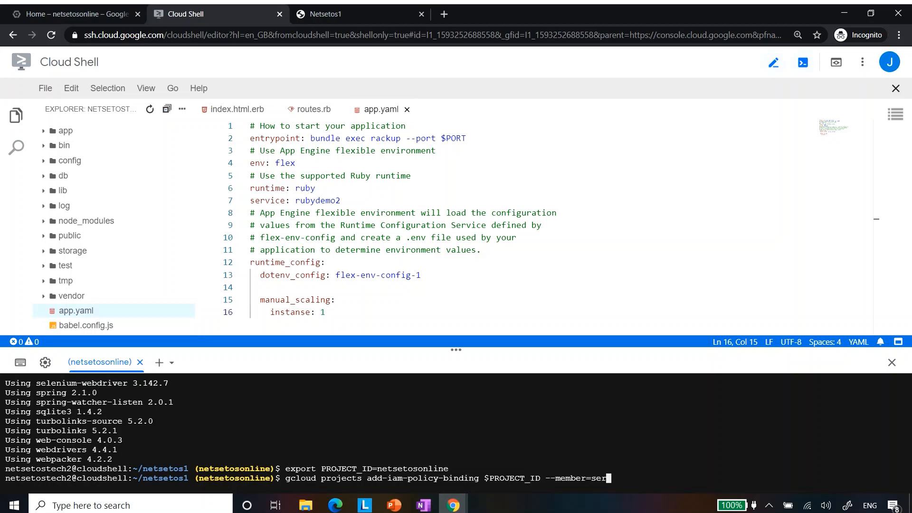
text(vice)
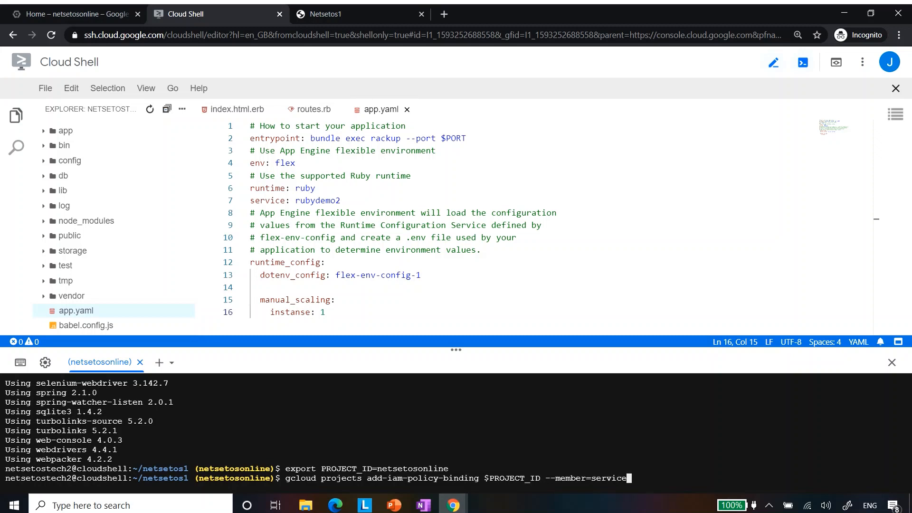
text(Account:)
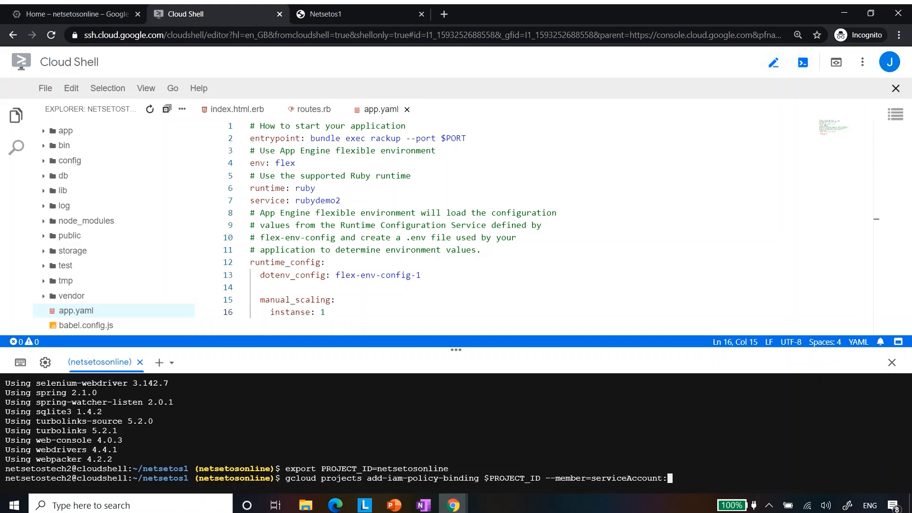
click(74, 14)
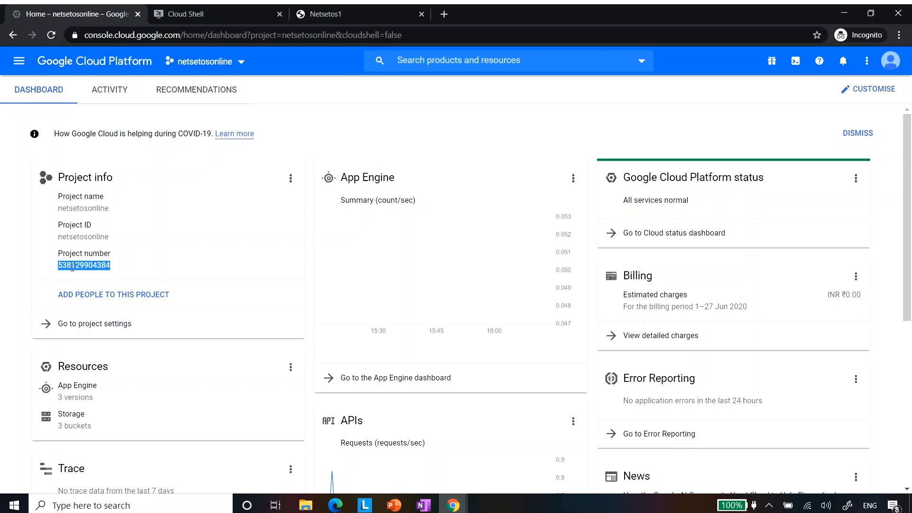
click(219, 13)
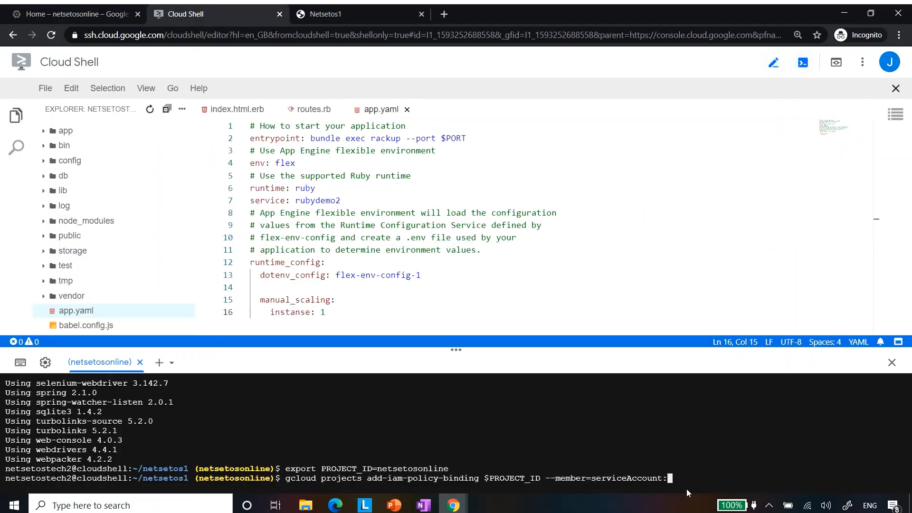
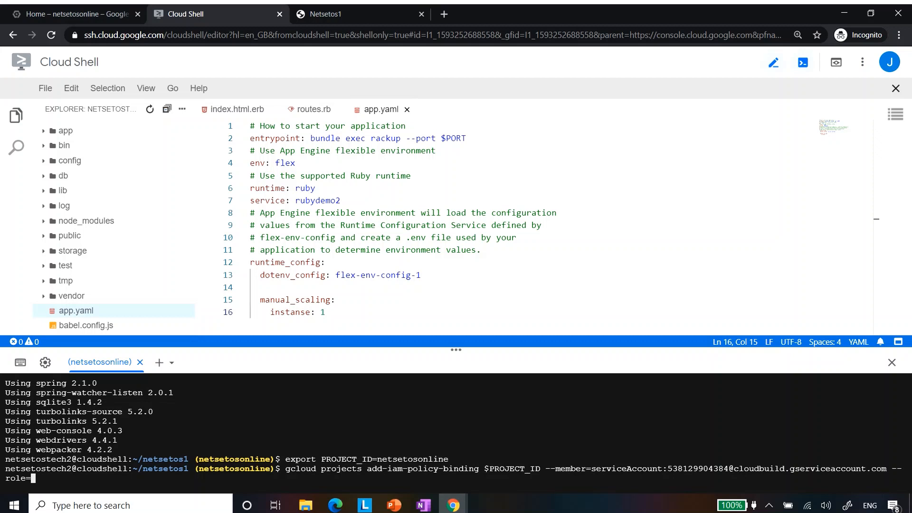
text(roles/editor)
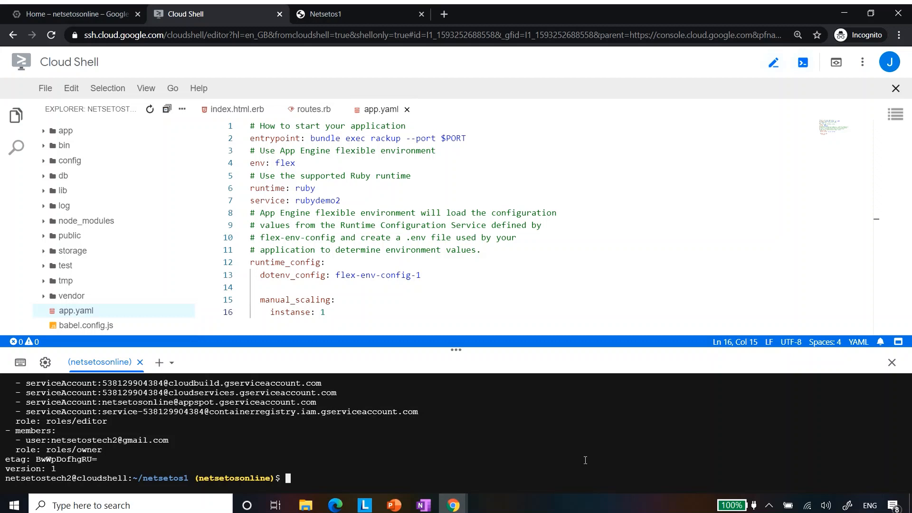
Run gcloud app deploy and confirm with Y to deploy the rubydemo2 service.
text(gcloud app deploy)
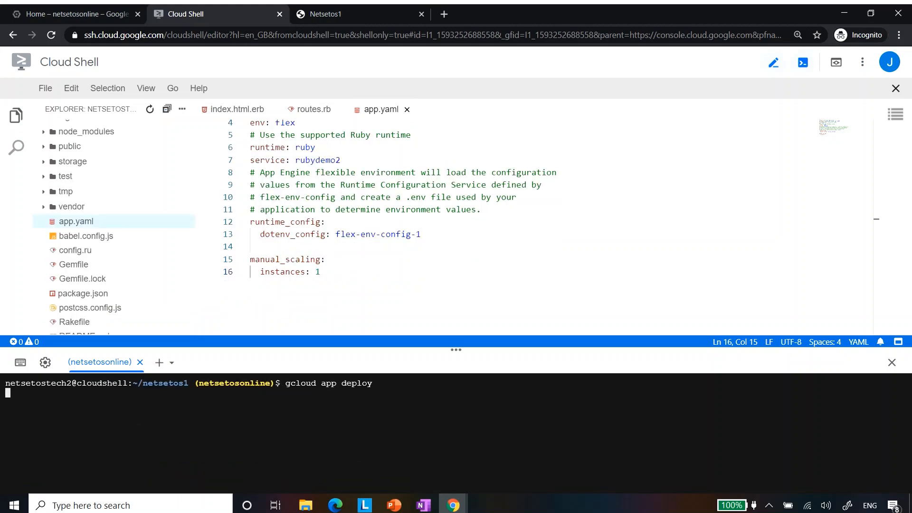
key(enter)
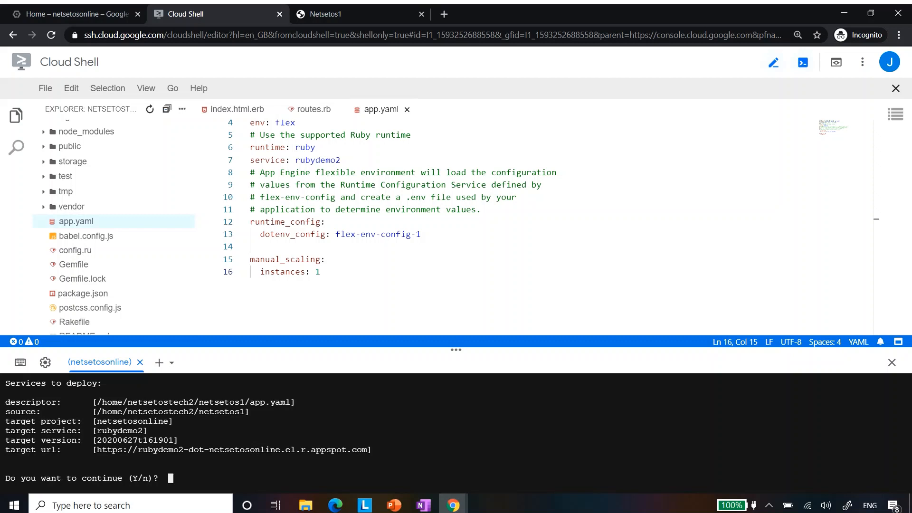
text(Y)
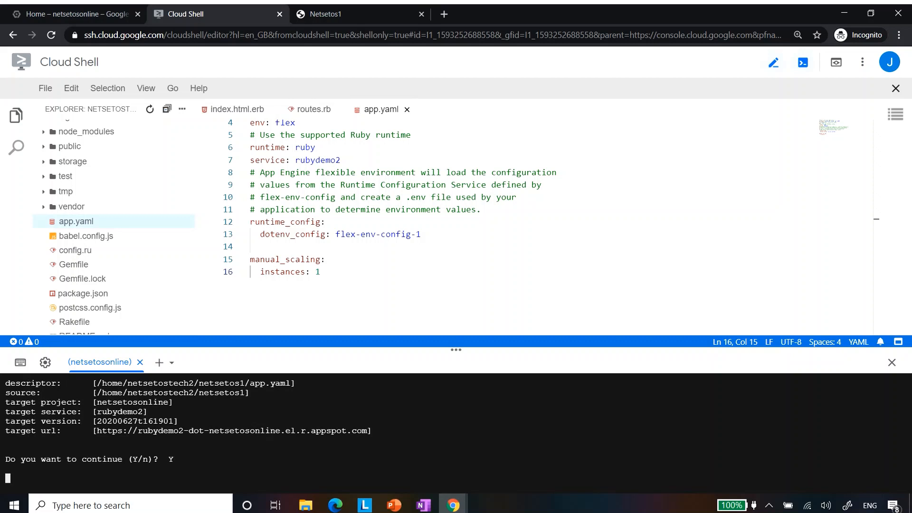
key(enter)
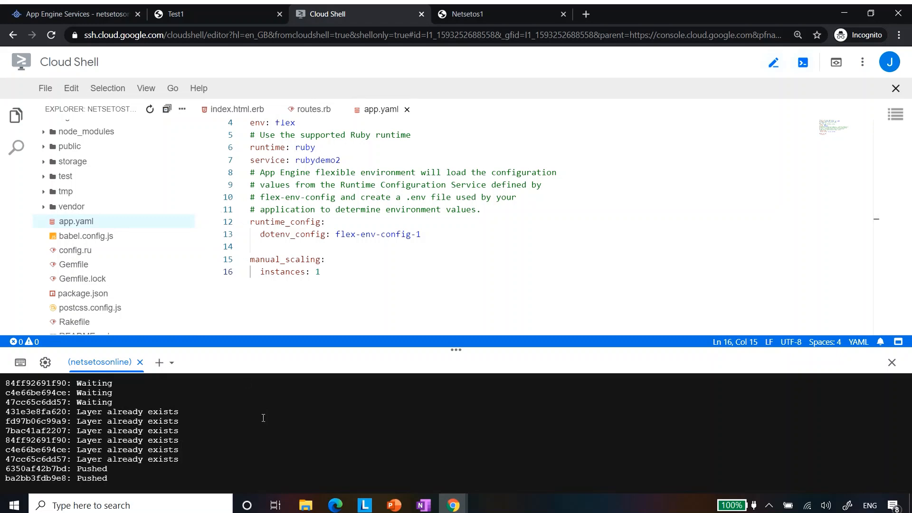
From the App Engine Services list, launch the rubydemo service's live appspot URL.
click(73, 14)
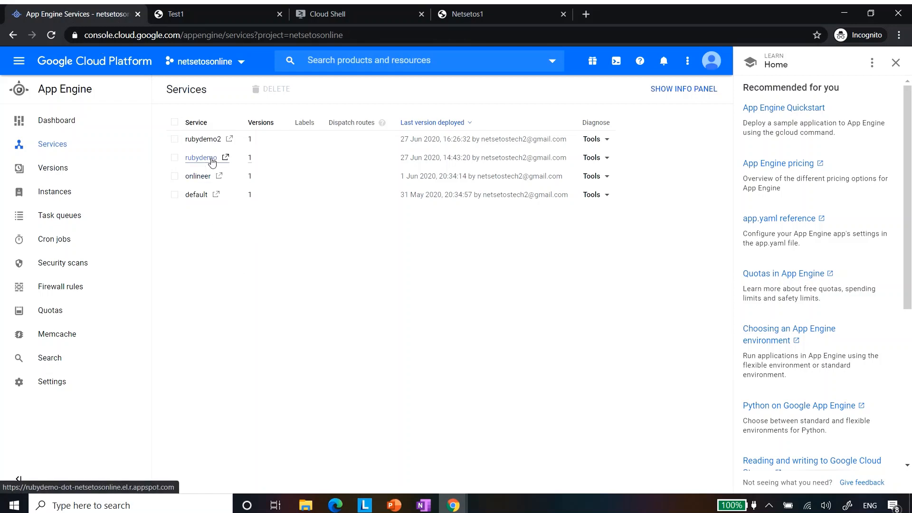
click(226, 158)
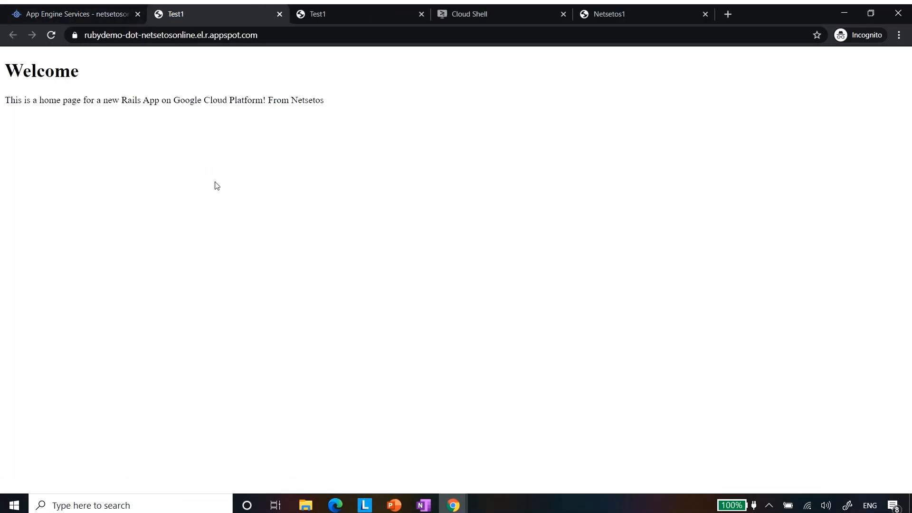